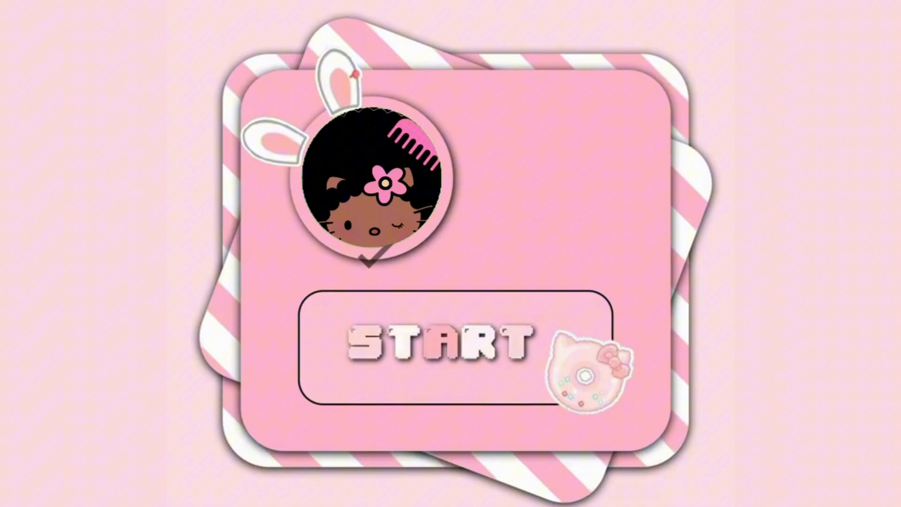
Launch Wallpaper Engine from Start search through Steam and bring up its window
click(437, 343)
text(wall)
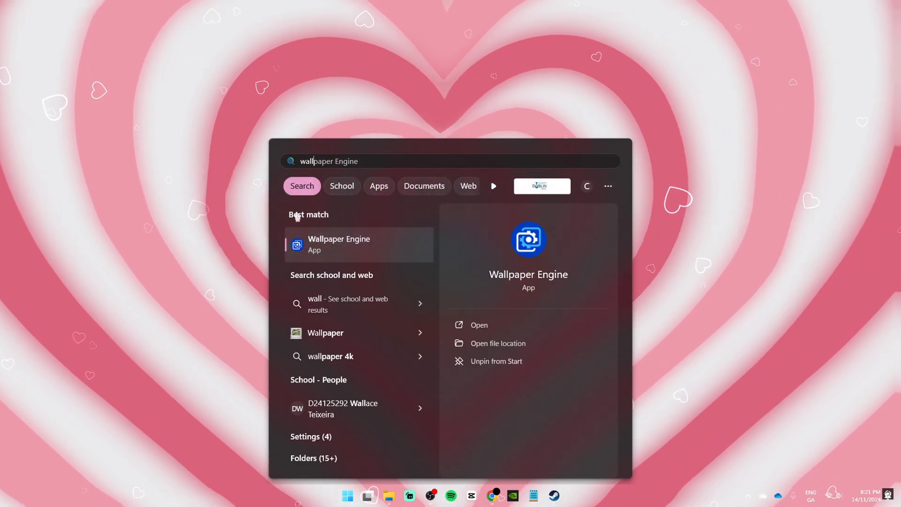
click(478, 325)
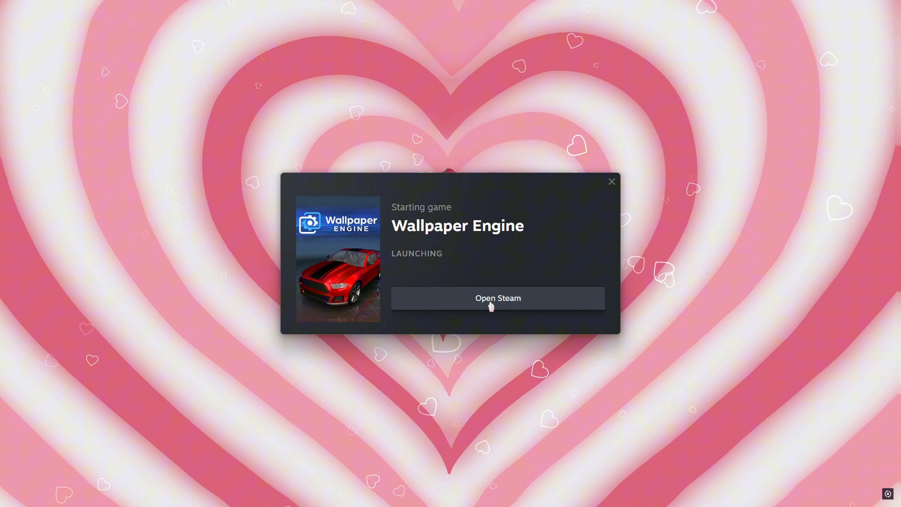
click(497, 298)
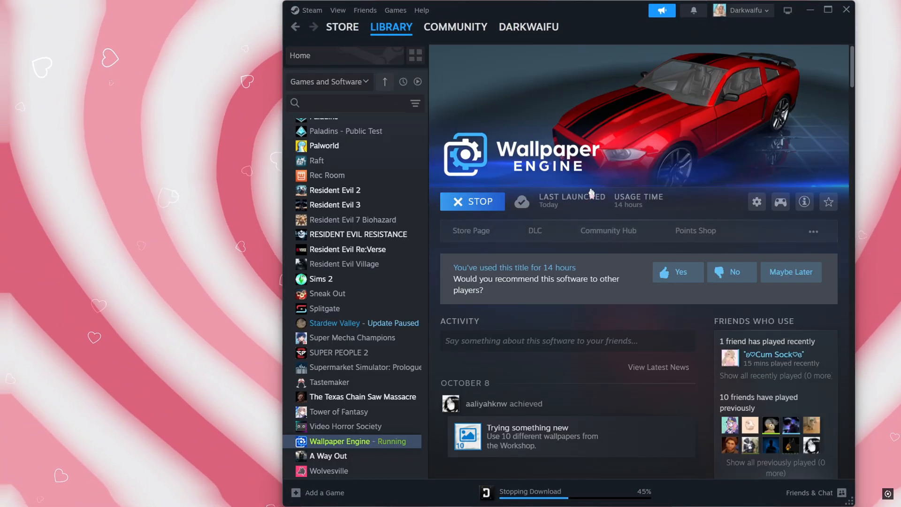
click(471, 202)
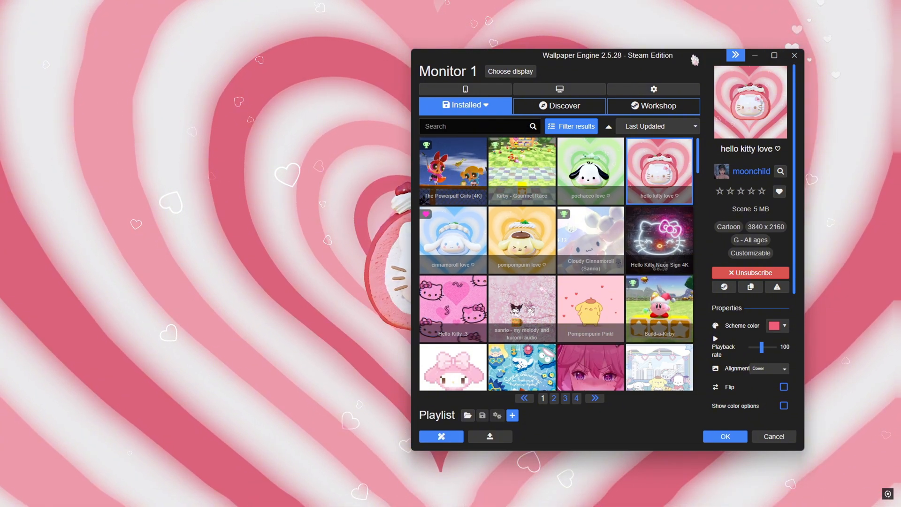
Maximize the Wallpaper Engine window and browse the Discover featured wallpapers
click(774, 56)
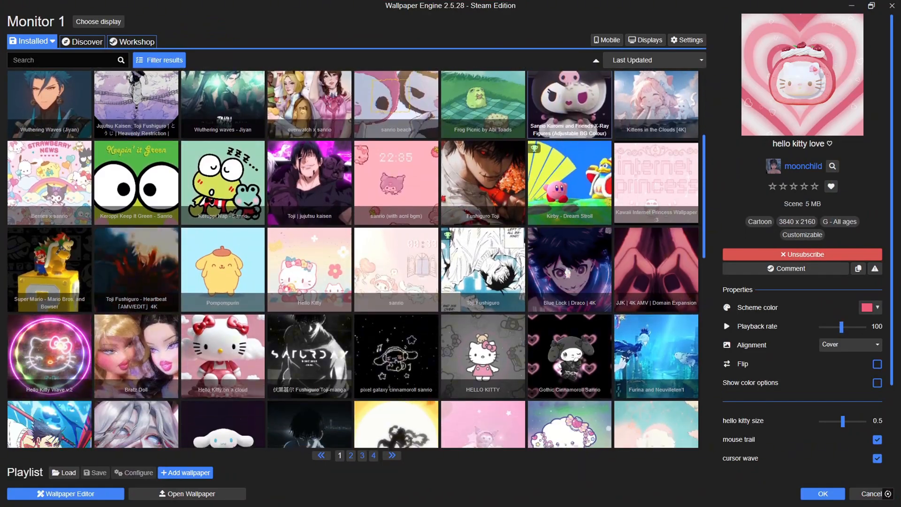
scroll(down, 3)
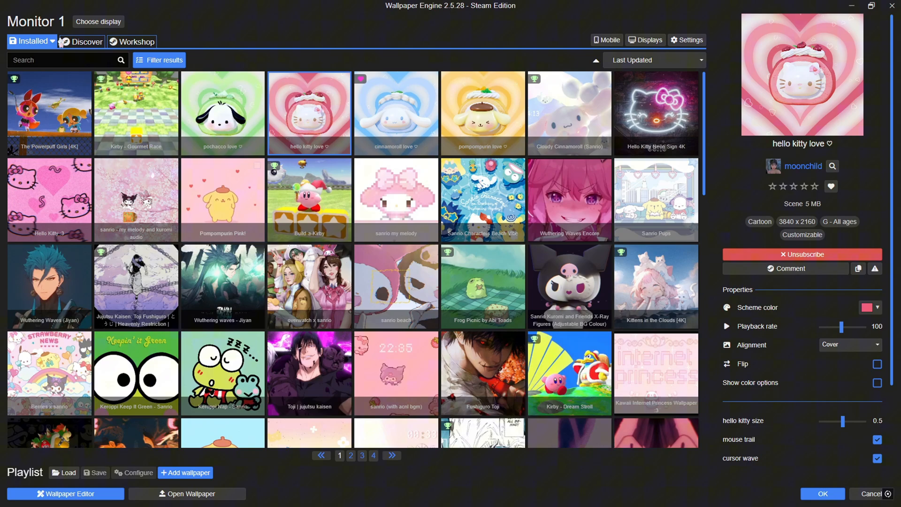
click(81, 41)
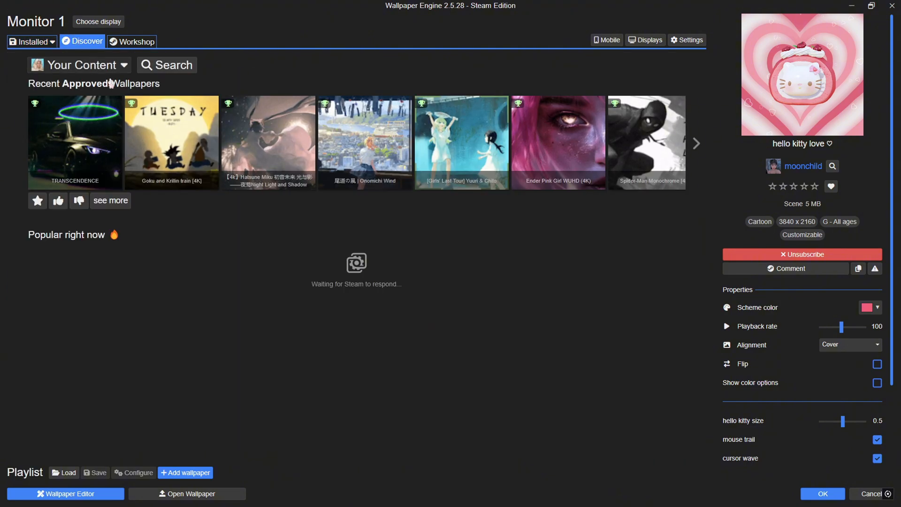
Browse Workshop top-rated wallpapers, preview the Frieren eye-tracking wallpaper, then return to Installed
click(131, 41)
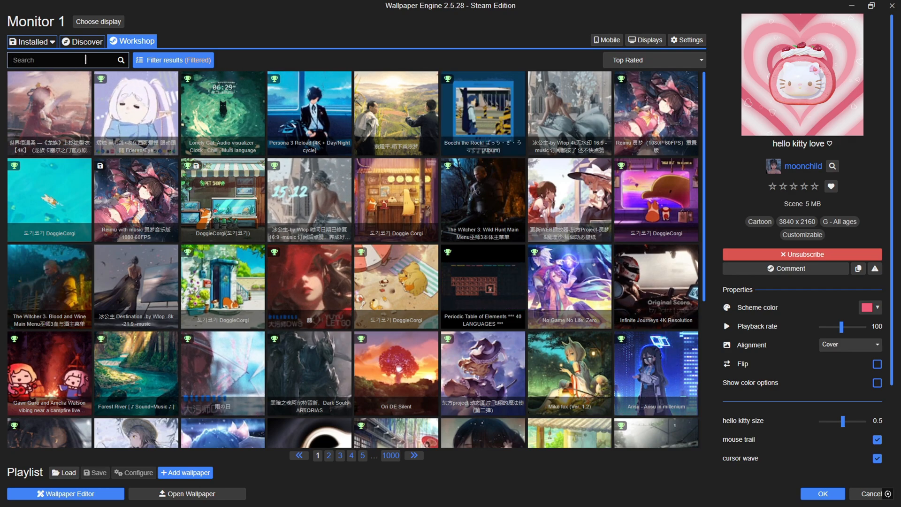
scroll(down, 3)
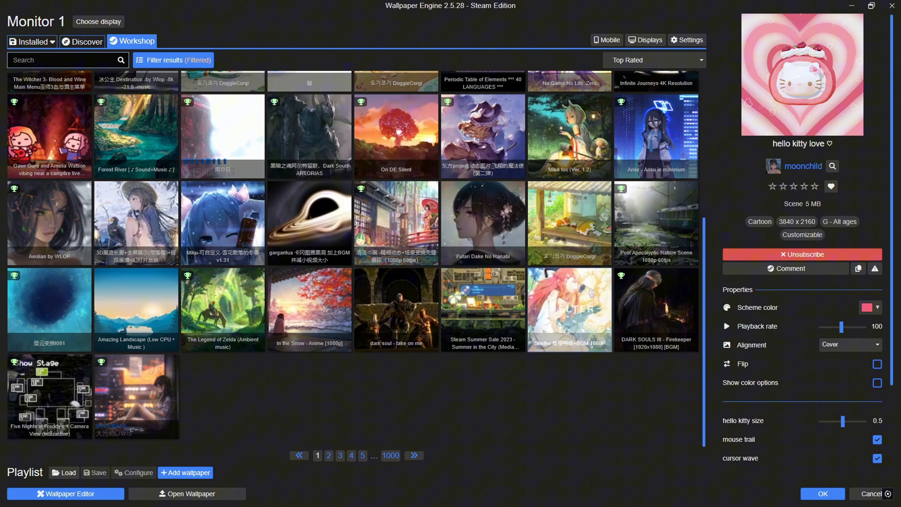
scroll(up, 3)
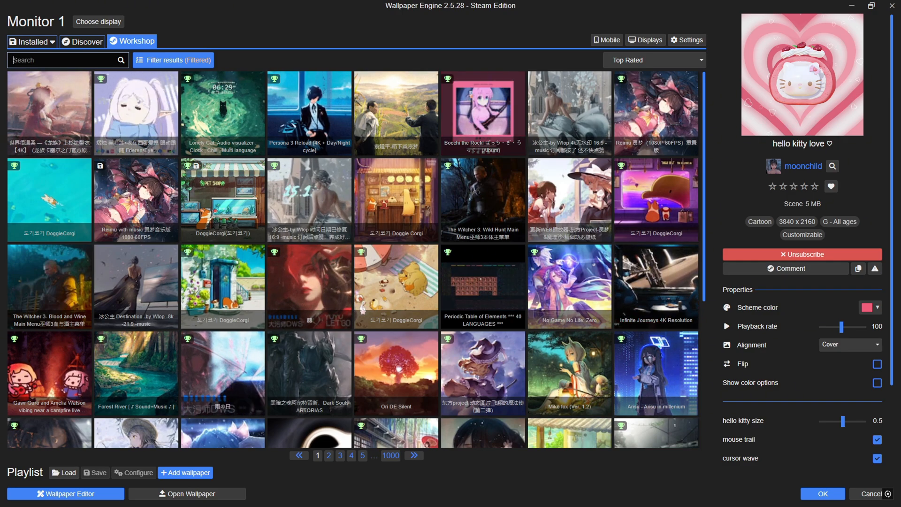
click(136, 113)
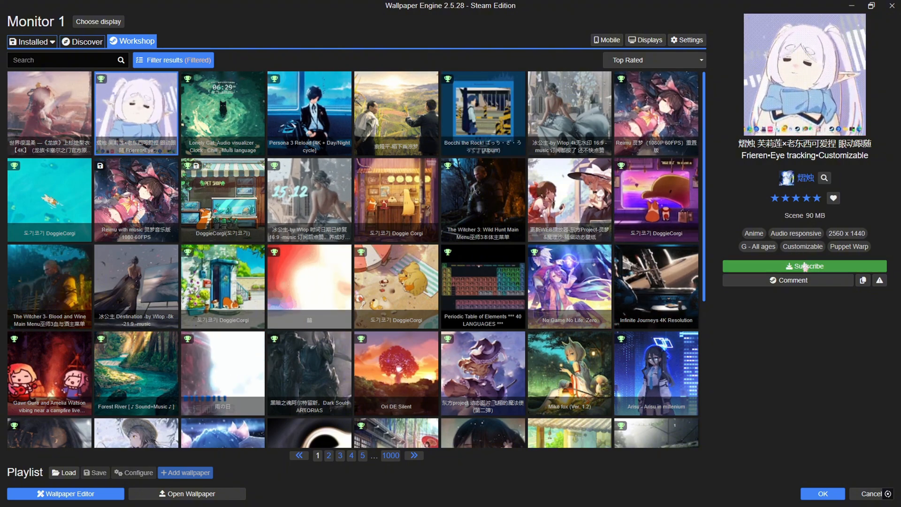
click(30, 41)
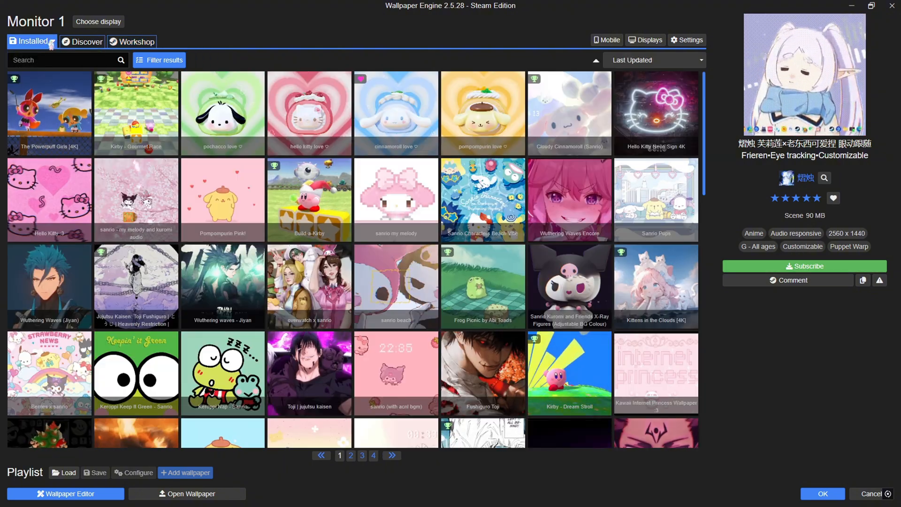
Pick the installed 'hello kitty love' wallpaper, apply it, and close Wallpaper Engine
scroll(down, 3)
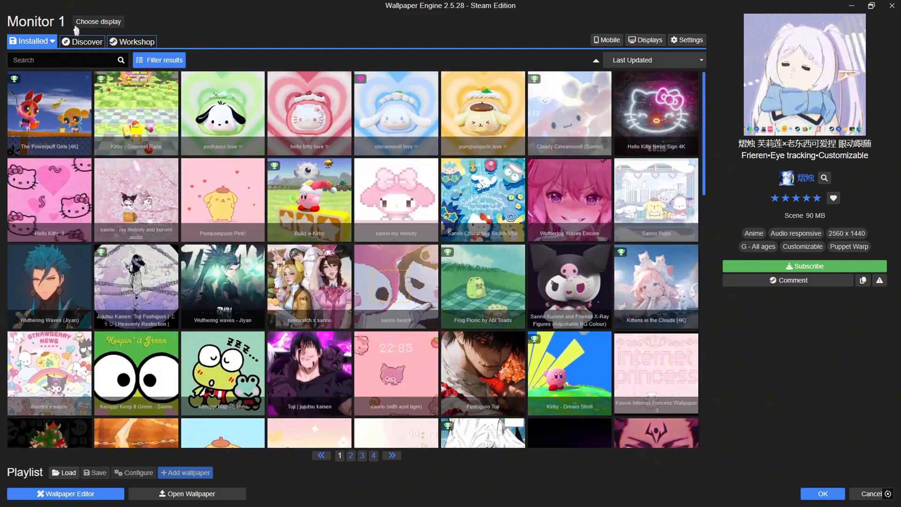
click(98, 21)
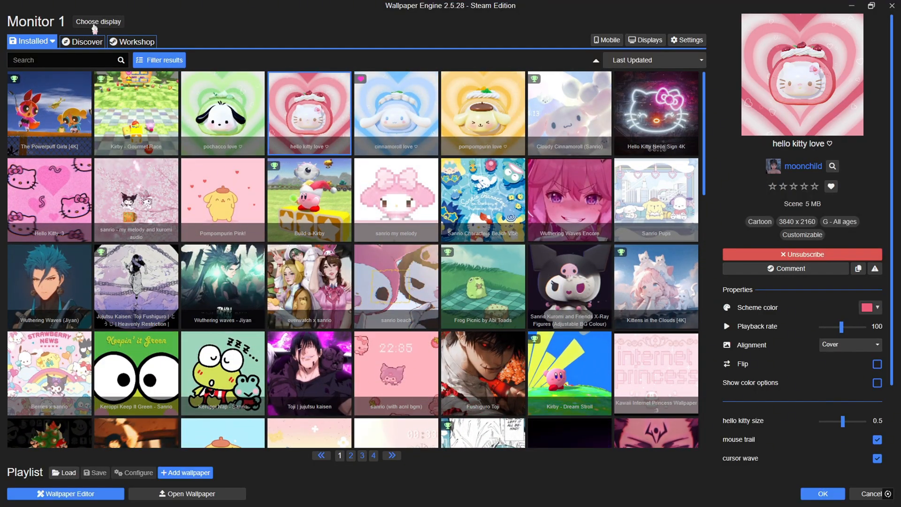
click(98, 21)
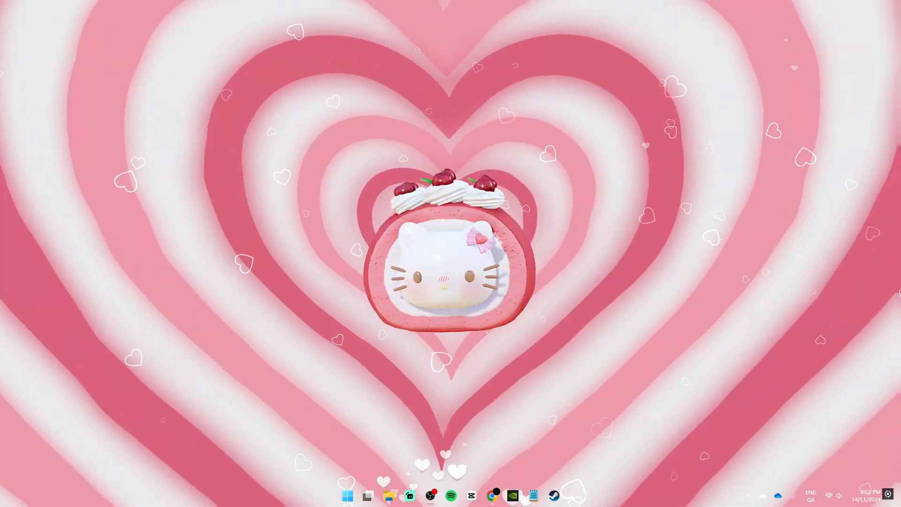
Switch to the Lively Wallpaper website and scroll through its homepage features
click(494, 495)
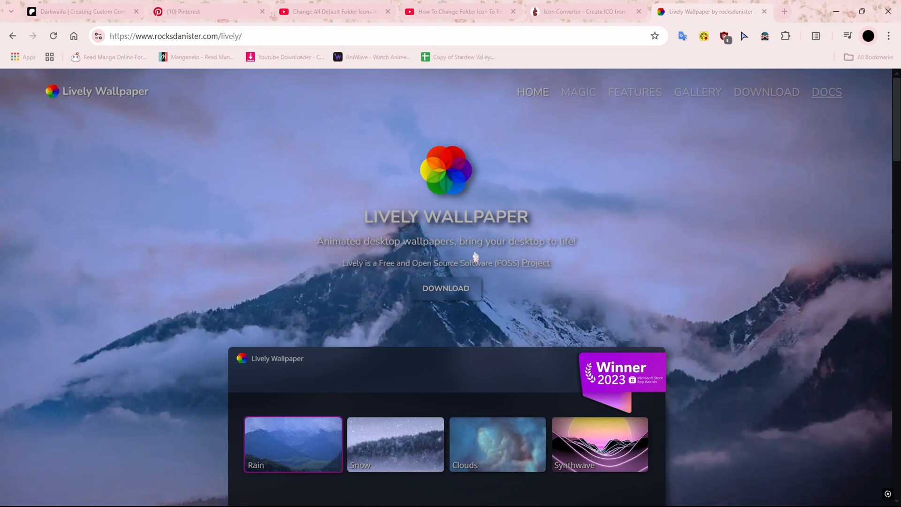
mouse_move(483, 201)
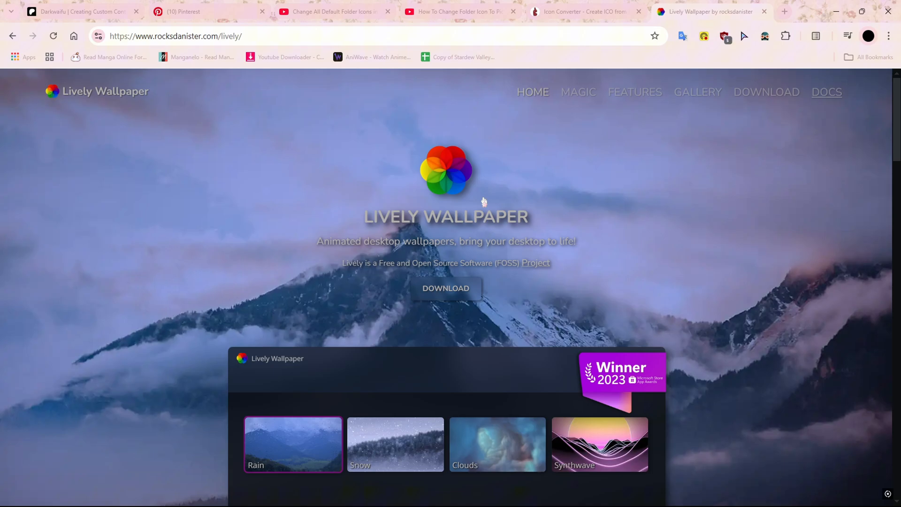
scroll(down, 3)
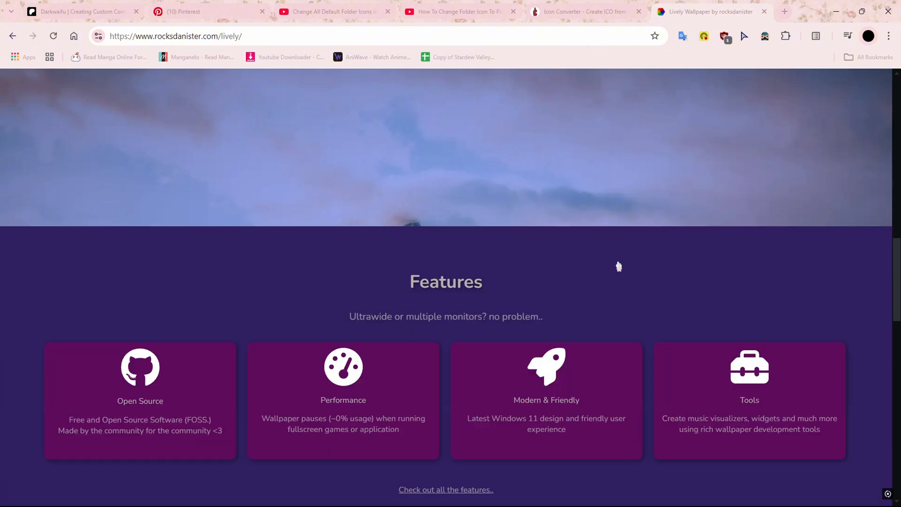
scroll(up, 3)
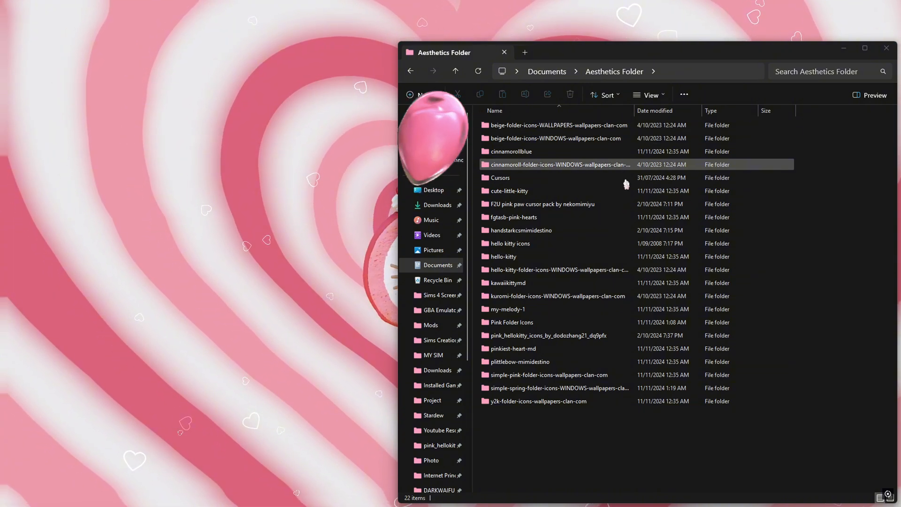
click(535, 400)
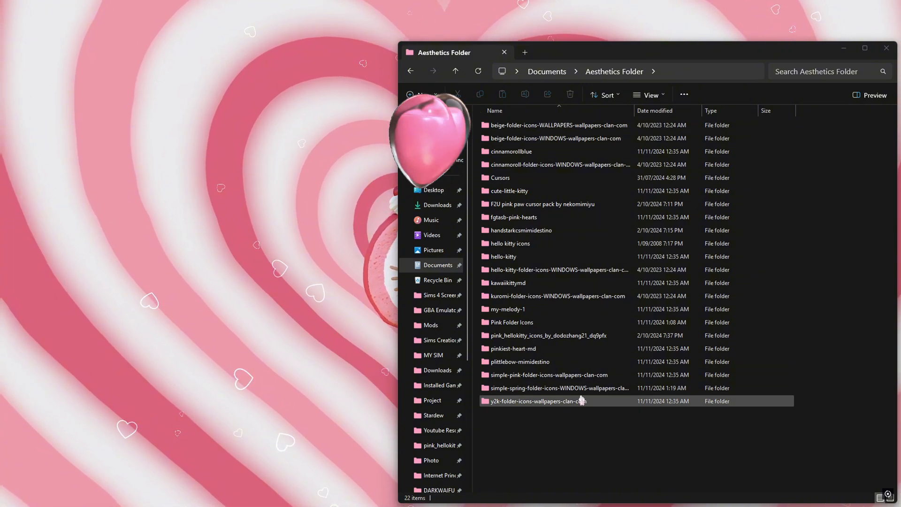
click(507, 190)
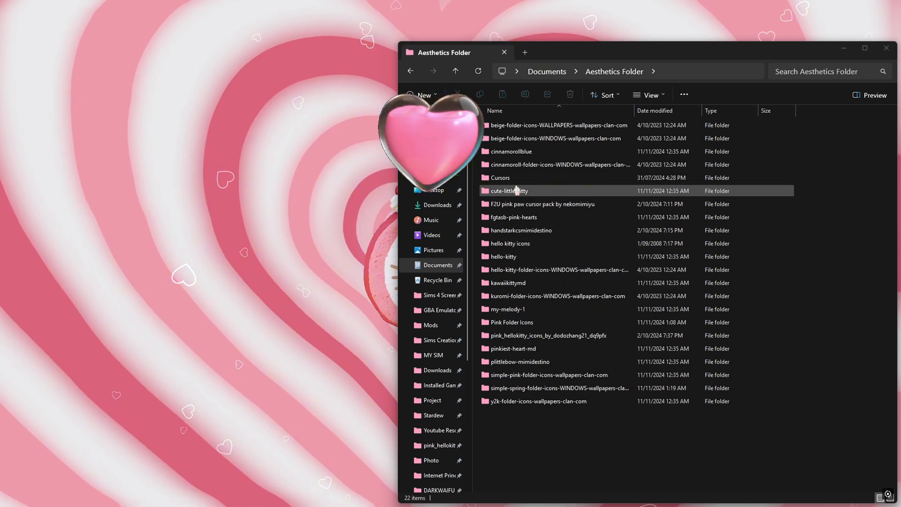
click(517, 217)
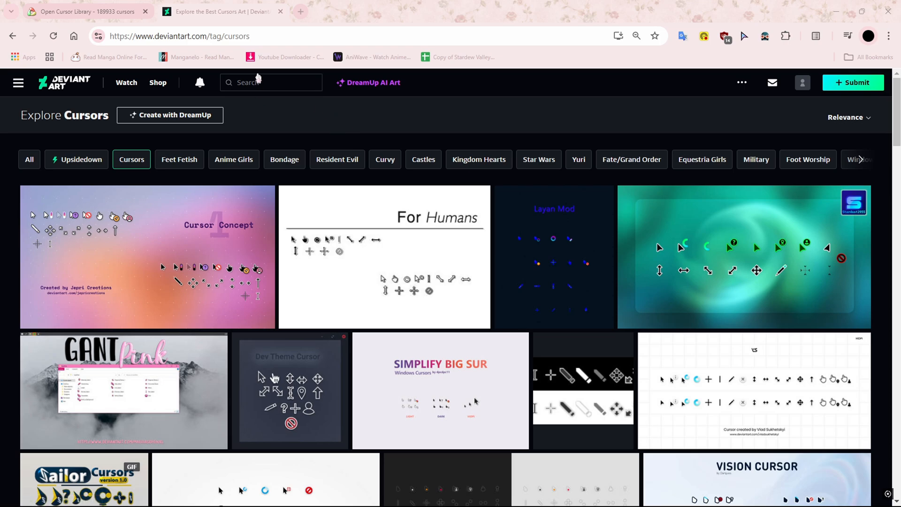
Scroll through the DeviantArt Explore Cursors artwork
scroll(down, 3)
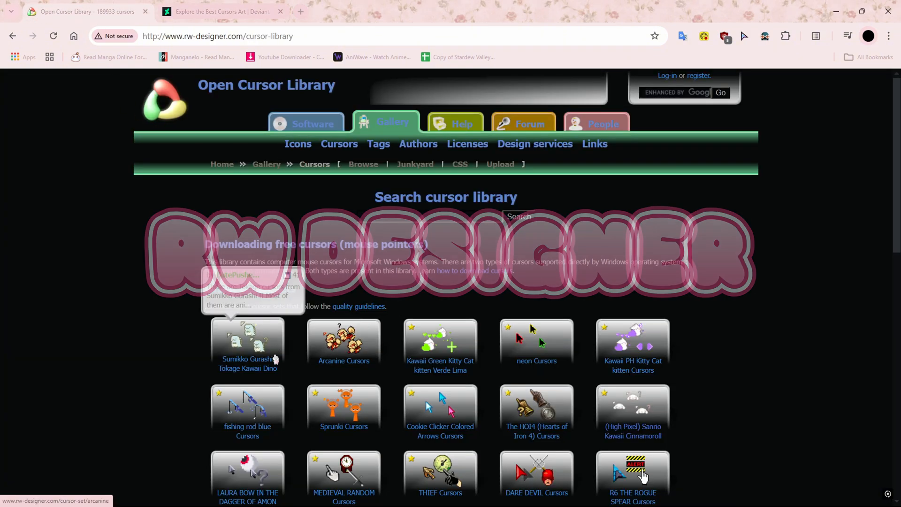
Open the Sanrio Kawaii Cinnamoroll Blue cursor set page and start its download
scroll(down, 3)
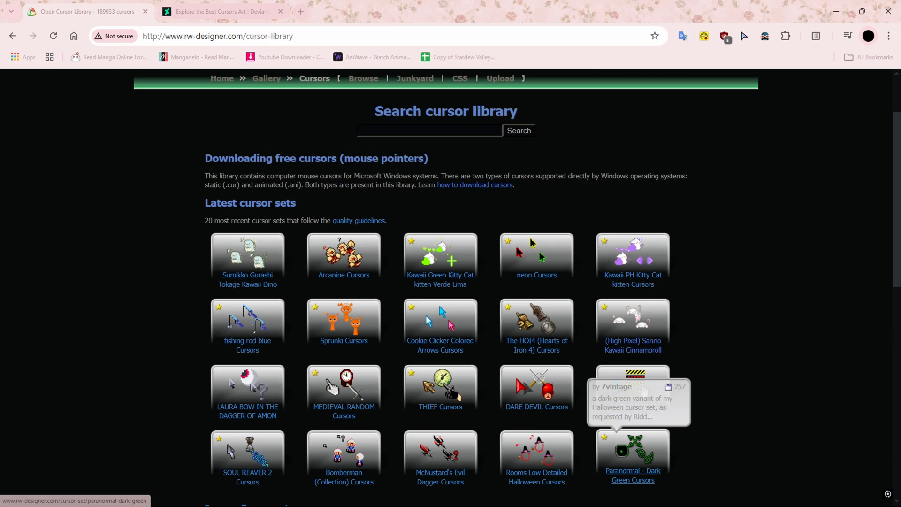
scroll(up, 3)
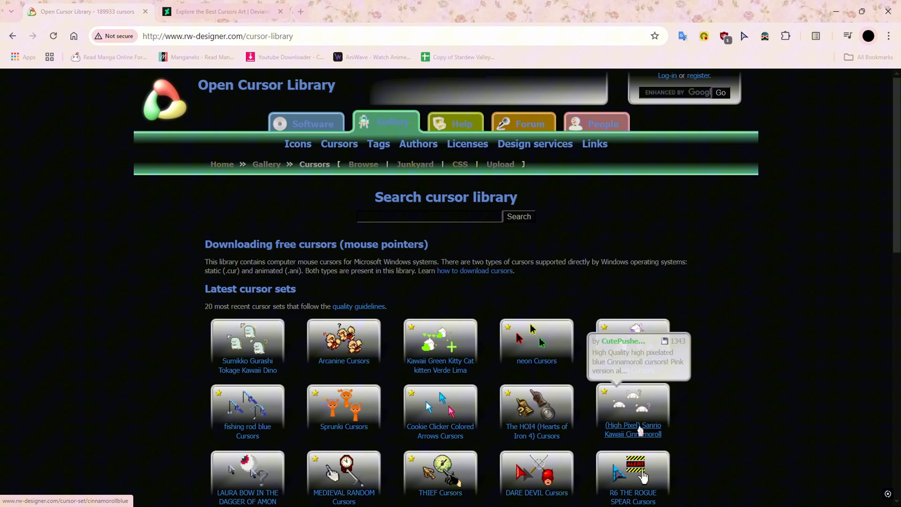
click(632, 430)
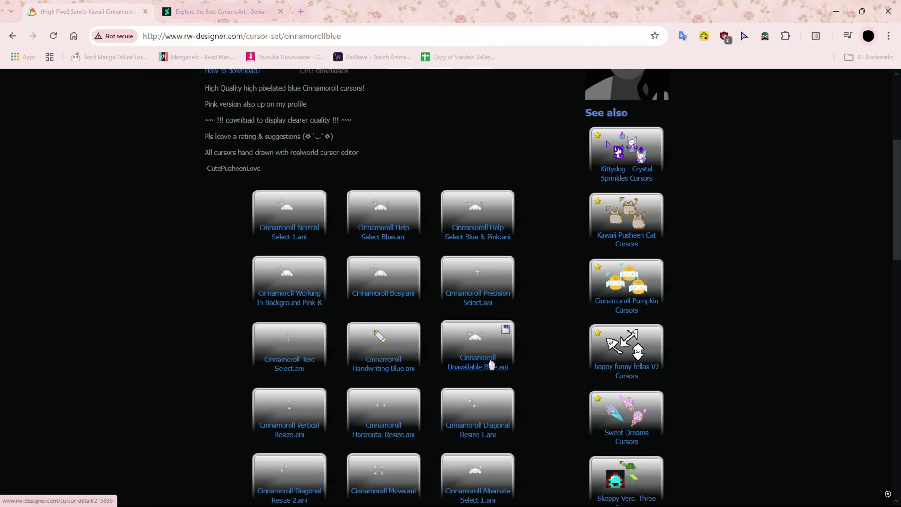
scroll(down, 3)
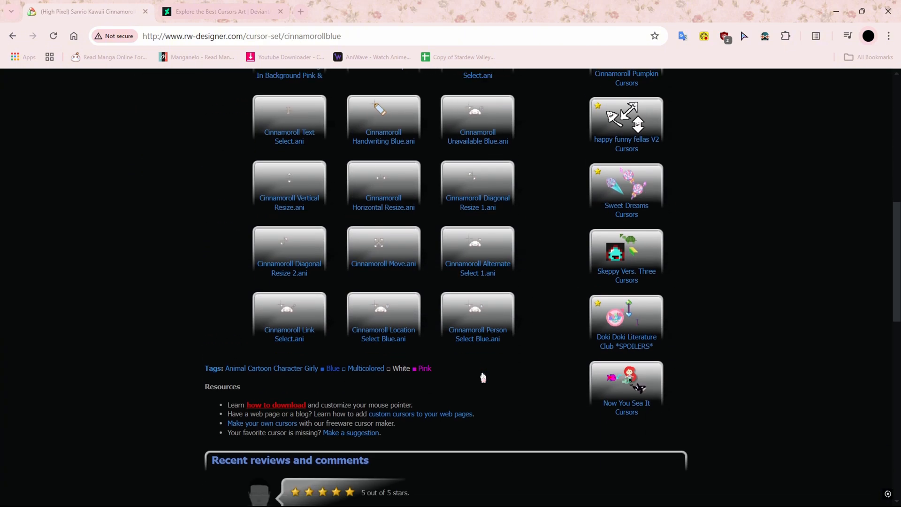
scroll(up, 3)
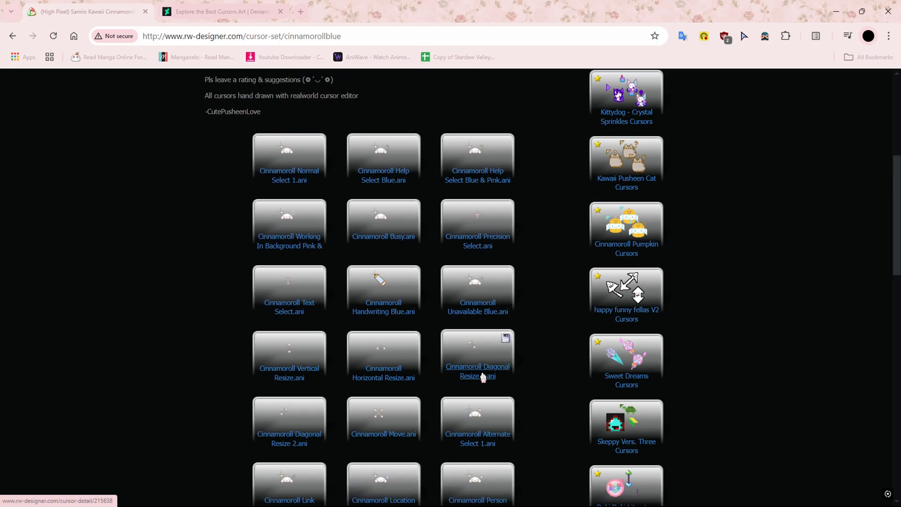
scroll(up, 3)
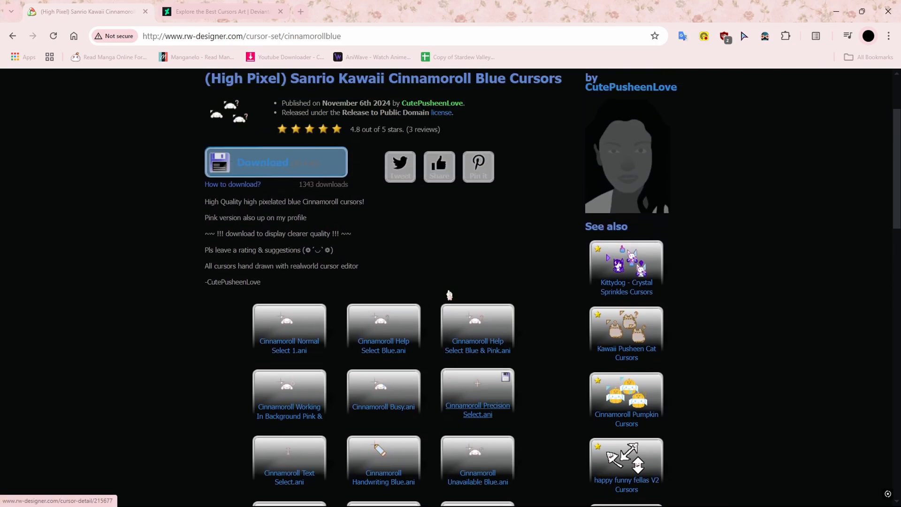
click(275, 162)
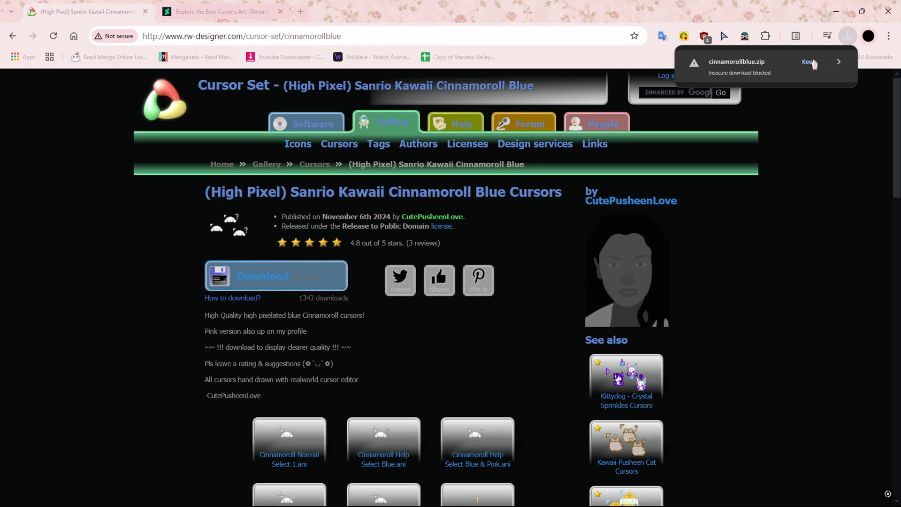
Keep the blocked cinnamorollblue.zip download and open the zip
click(809, 62)
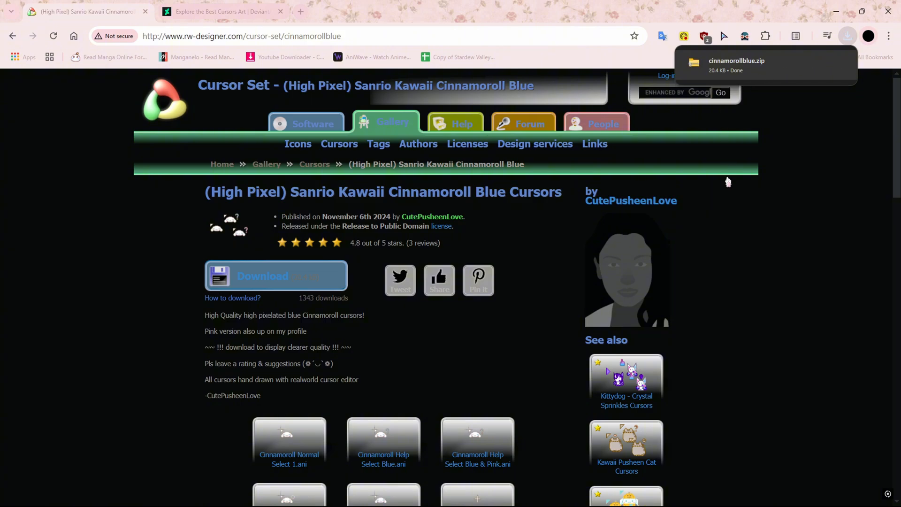
mouse_move(788, 104)
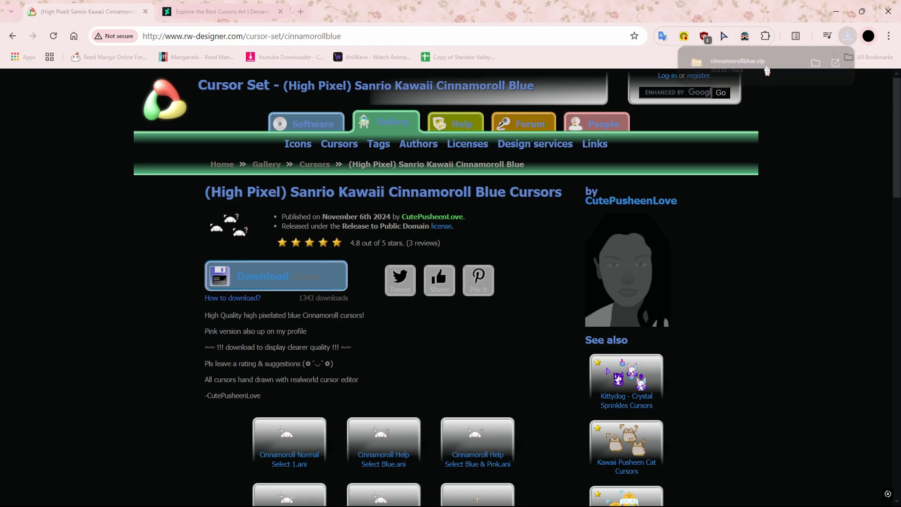
click(737, 61)
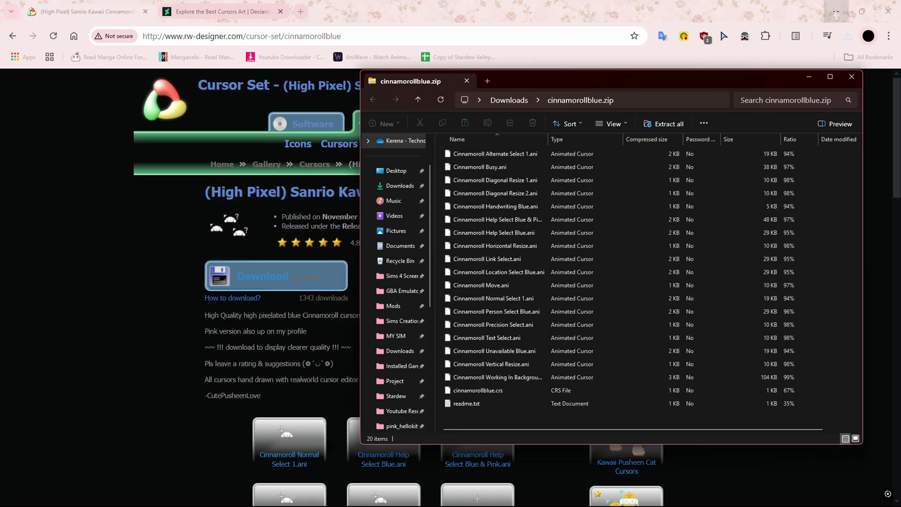
click(494, 351)
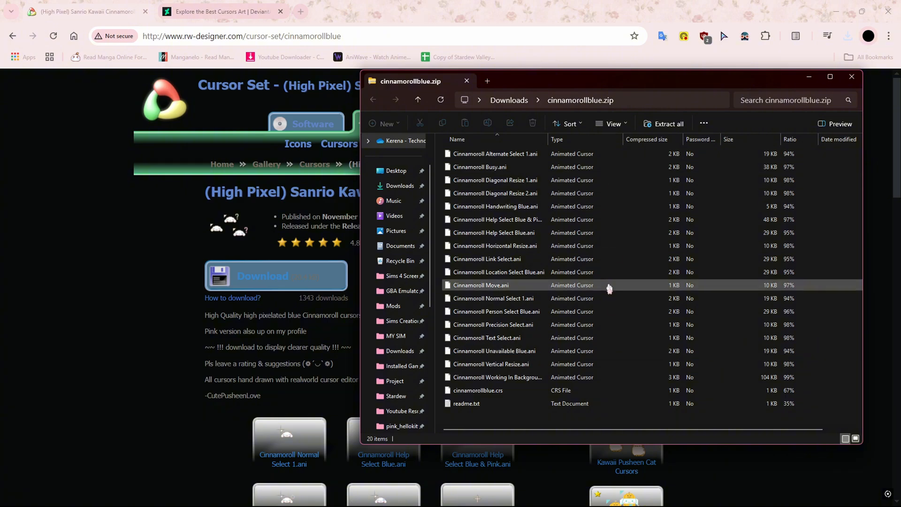
mouse_move(638, 286)
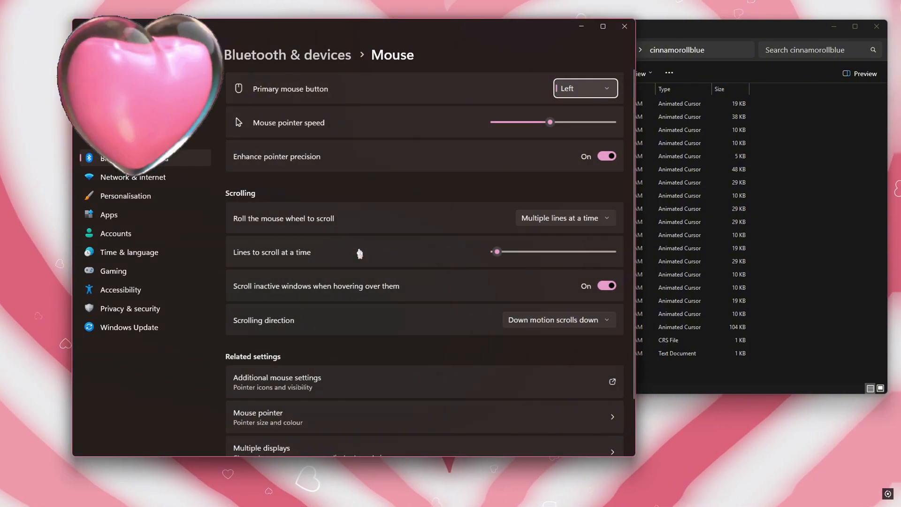
Scroll down the Mouse settings page toward Additional mouse settings
scroll(down, 3)
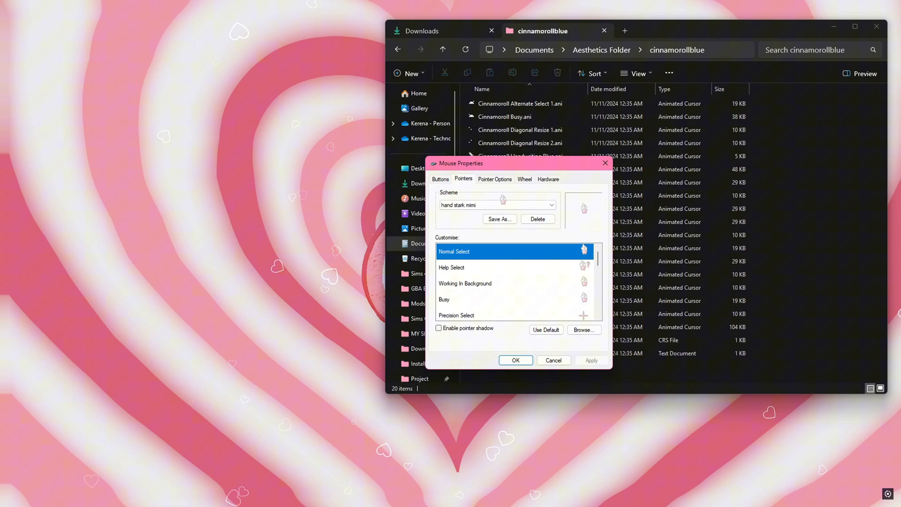
Set pointer scheme to (None) and browse Normal Select to Documents > Aesthetics Folder > cinnamorollblue
click(550, 204)
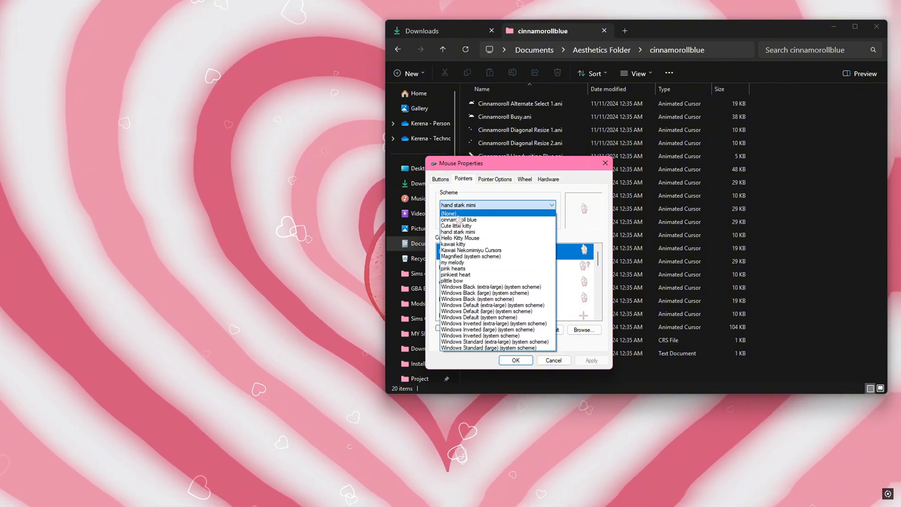
click(449, 213)
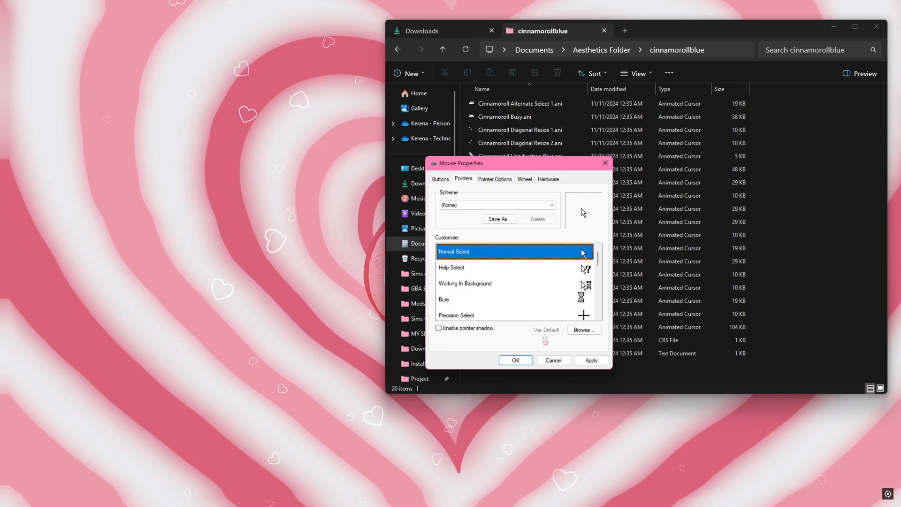
click(583, 330)
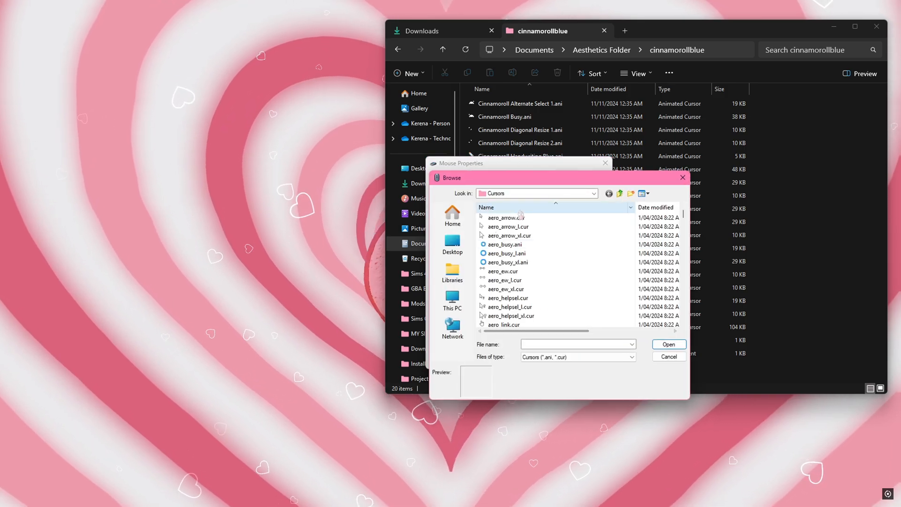
click(451, 216)
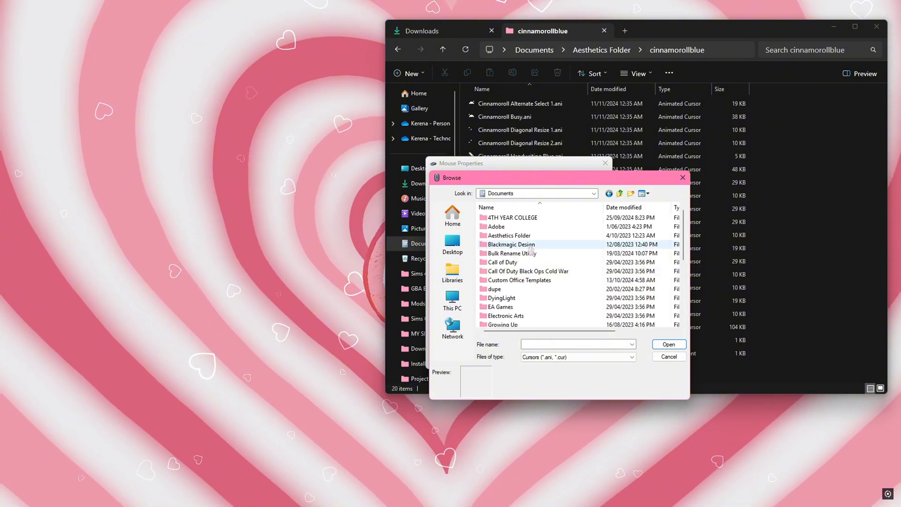
double_click(508, 235)
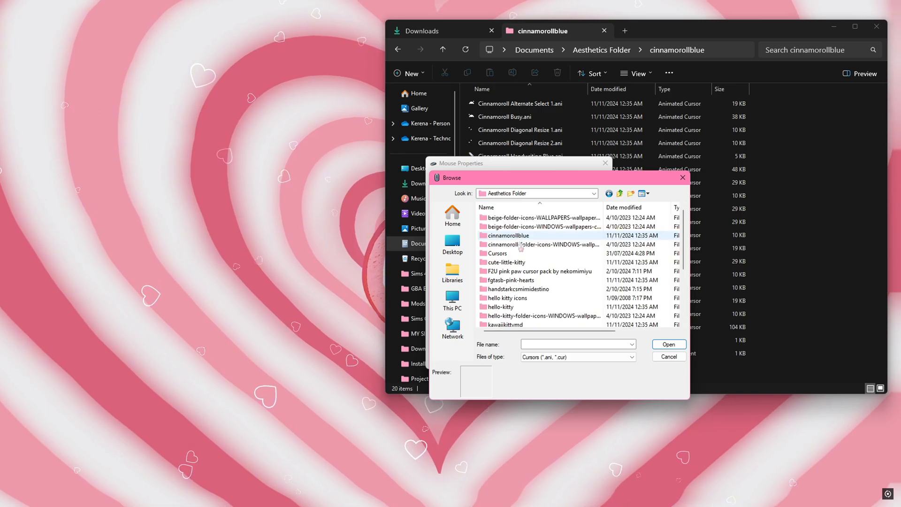
double_click(507, 235)
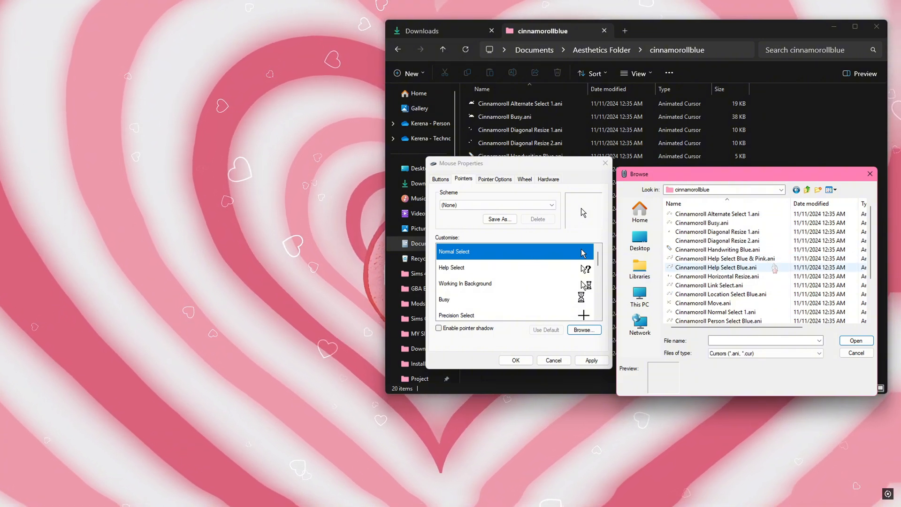
Use Cinnamoroll Normal Select 1 for Normal Select and Cinnamoroll Help Select Blue & Pink for Help Select
scroll(down, 3)
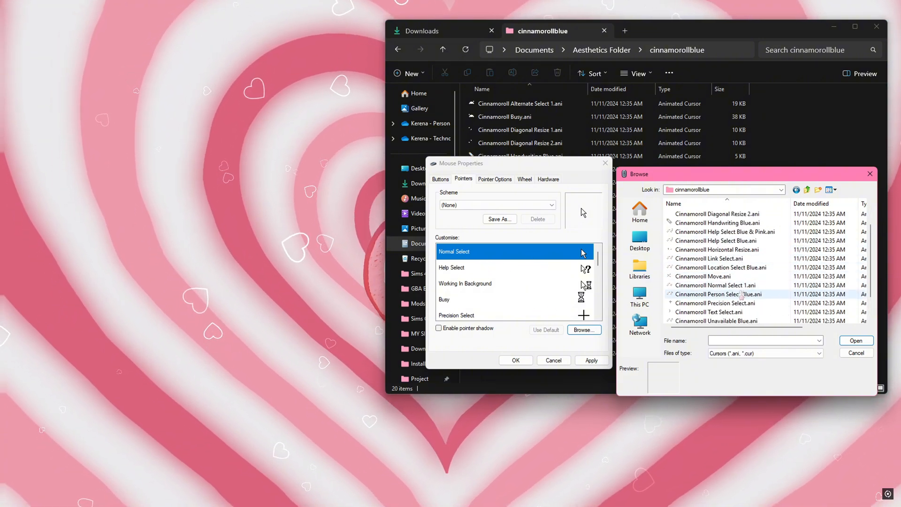
click(855, 353)
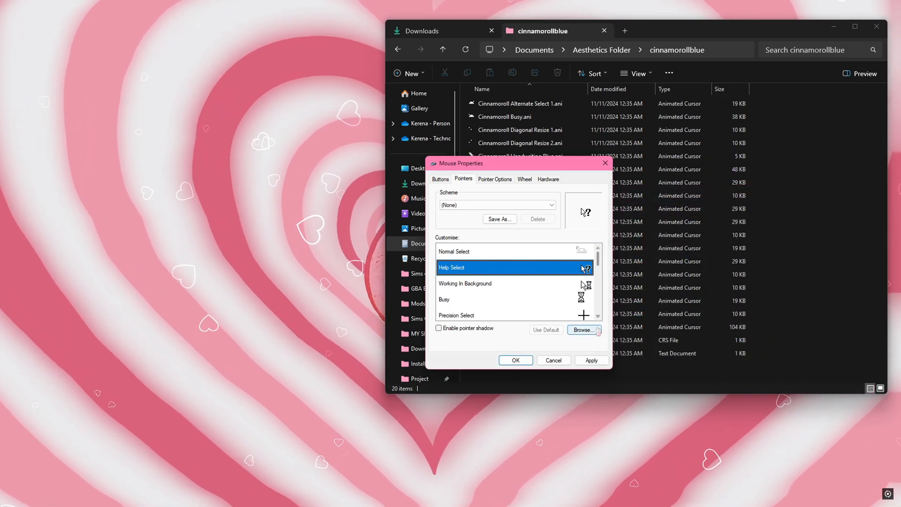
click(582, 329)
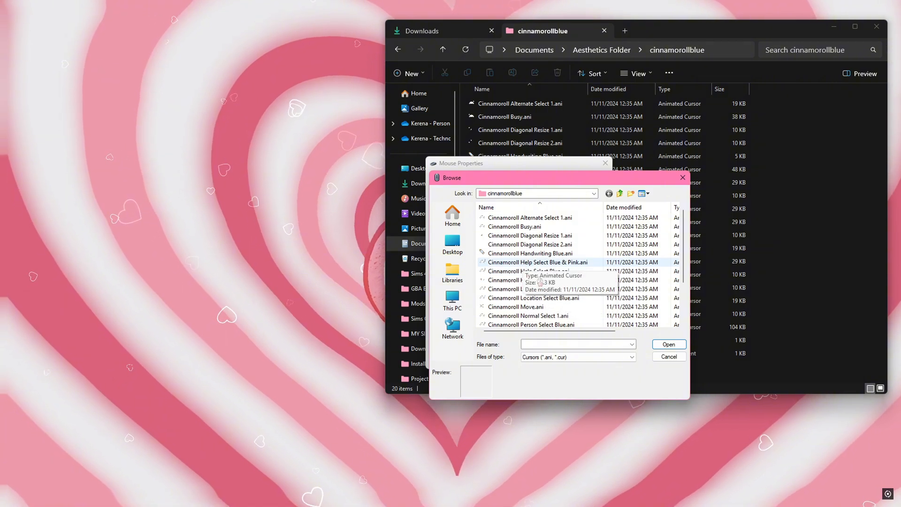
click(537, 262)
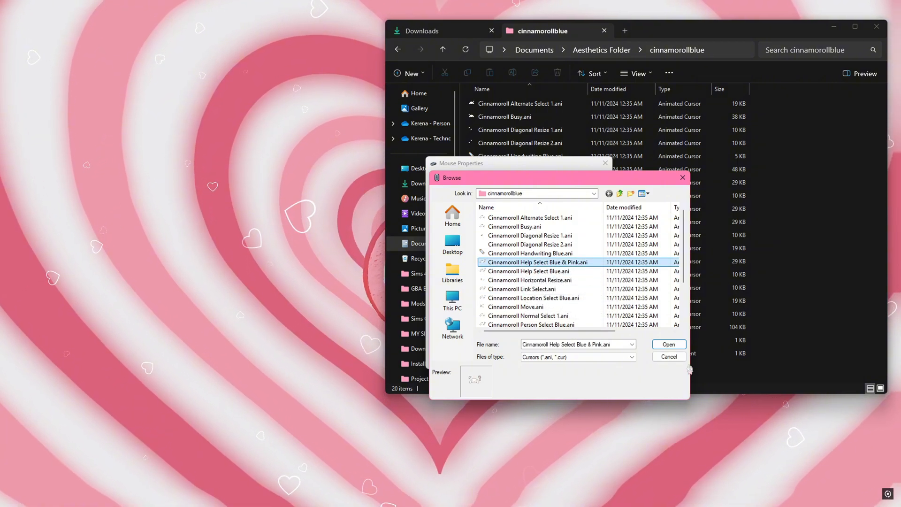
click(668, 344)
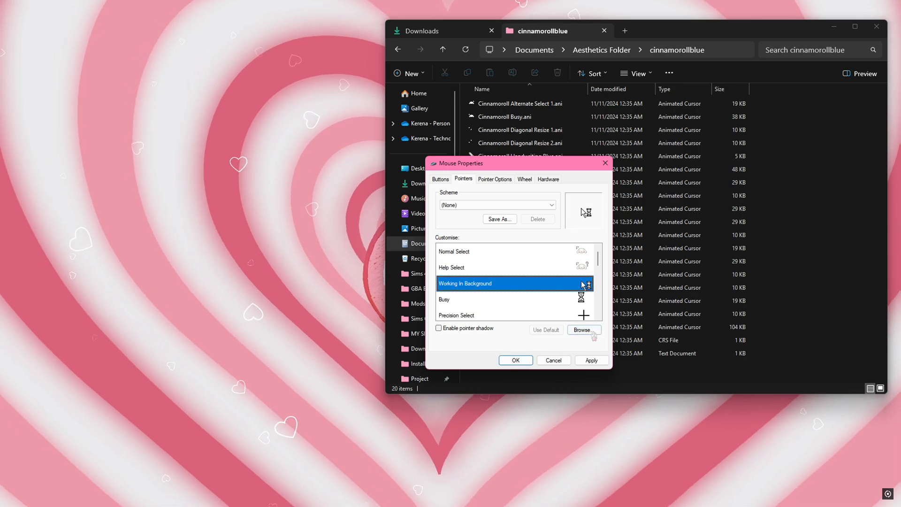
Assign the matching Cinnamoroll cursor to Working In Background
click(583, 329)
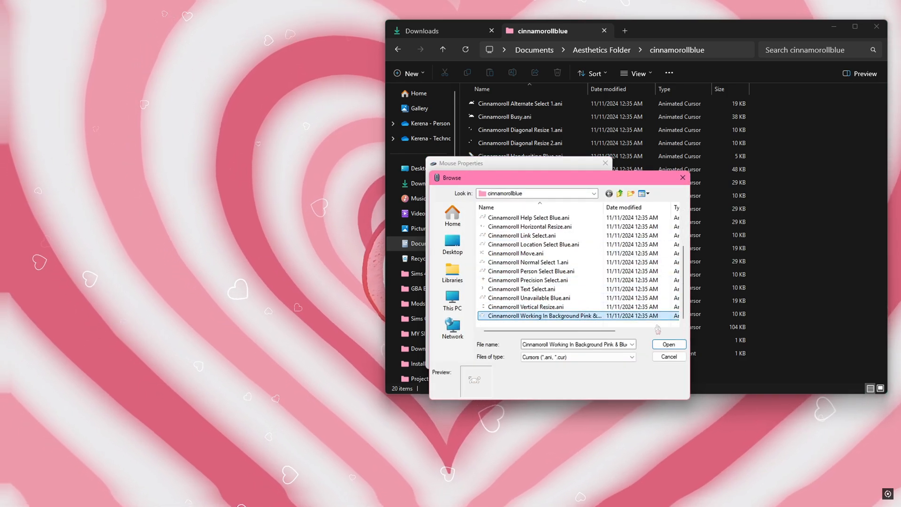
click(668, 344)
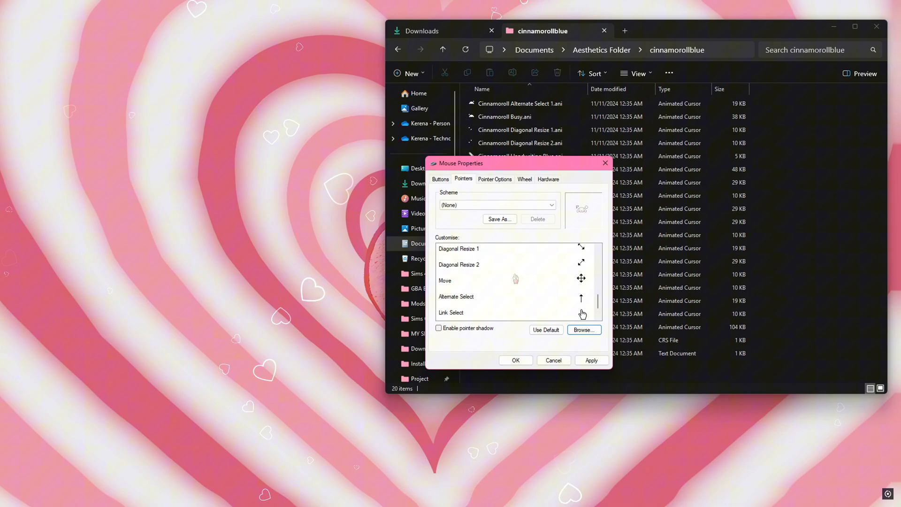
scroll(down, 3)
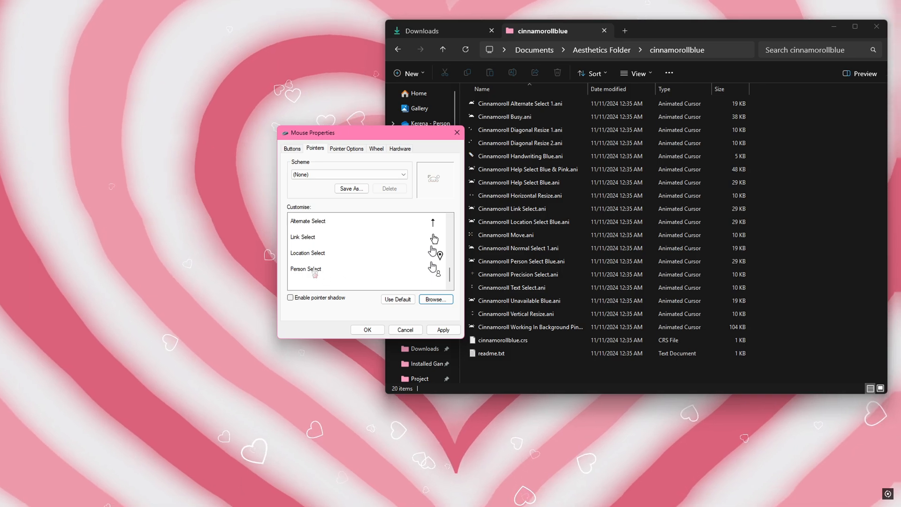
Select the Person Select and Location Select pointers and apply the Cinnamoroll pointer settings
click(305, 237)
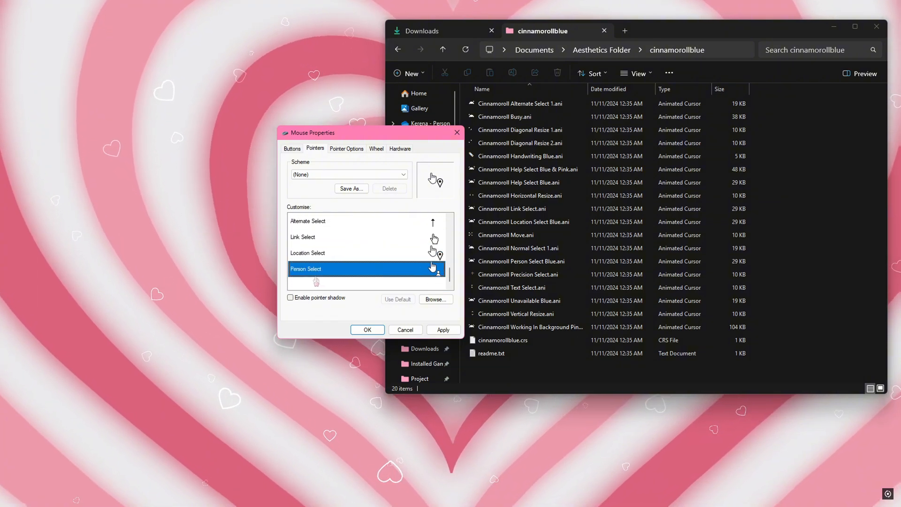
click(307, 253)
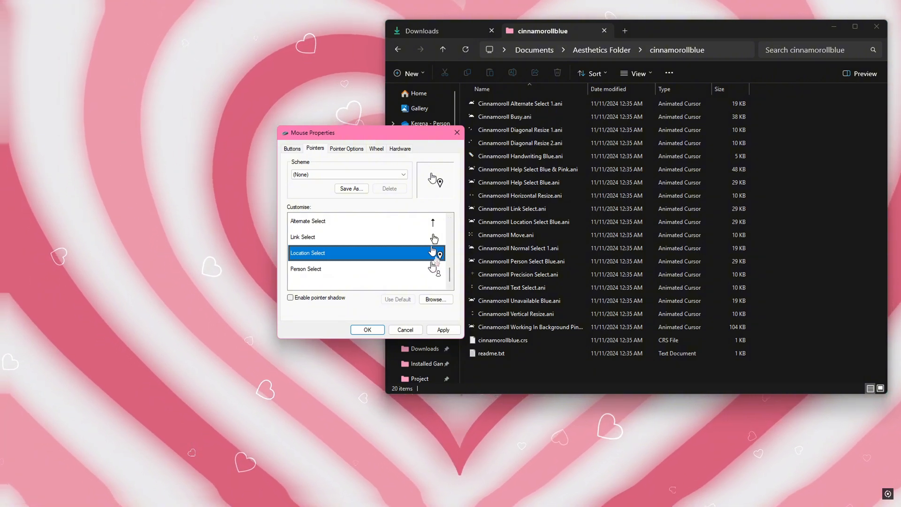
scroll(up, 3)
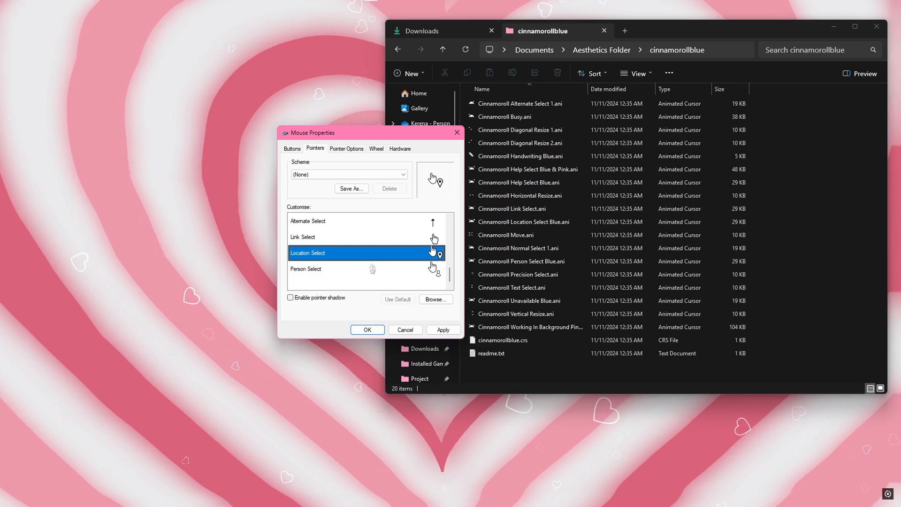
click(442, 329)
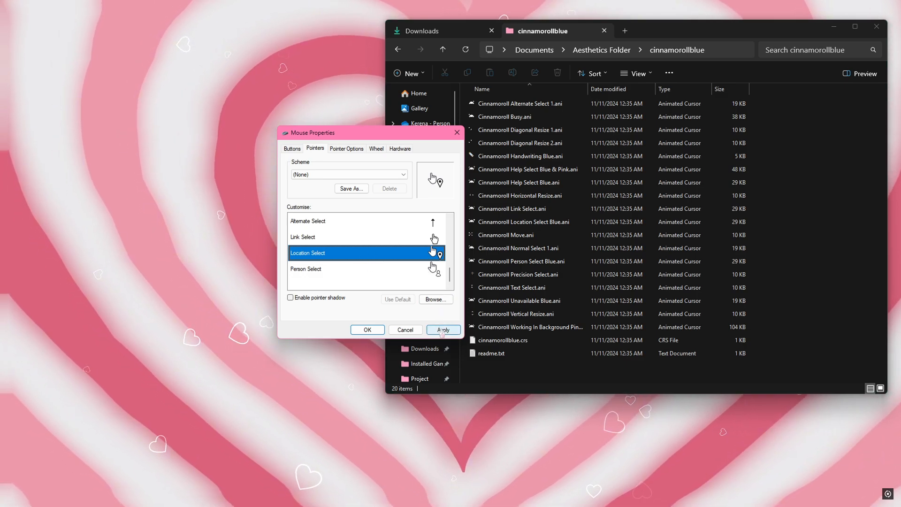
click(403, 174)
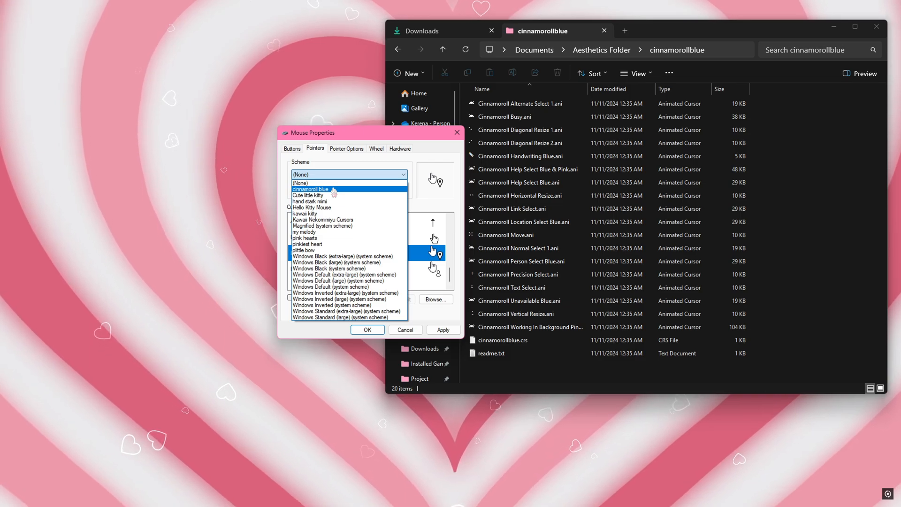
Switch the pointer scheme to plittle bow, apply it, and close Mouse Properties
click(311, 189)
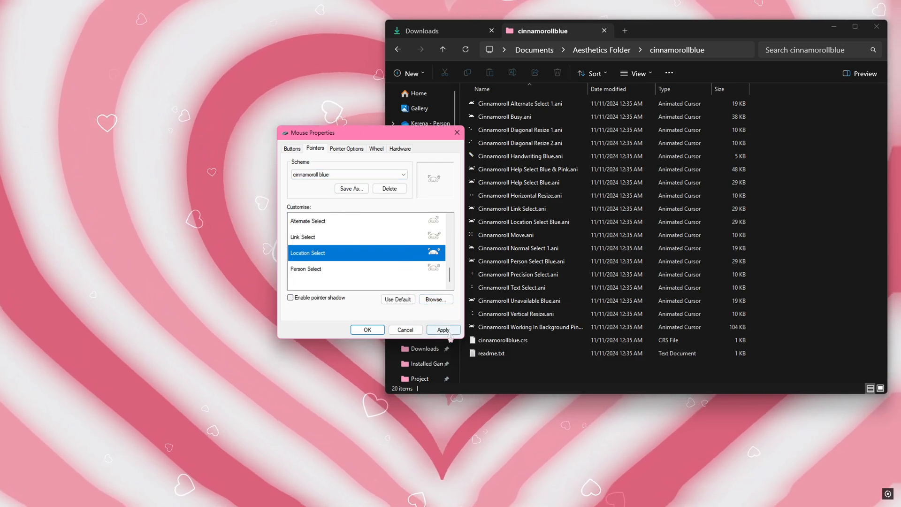
click(443, 329)
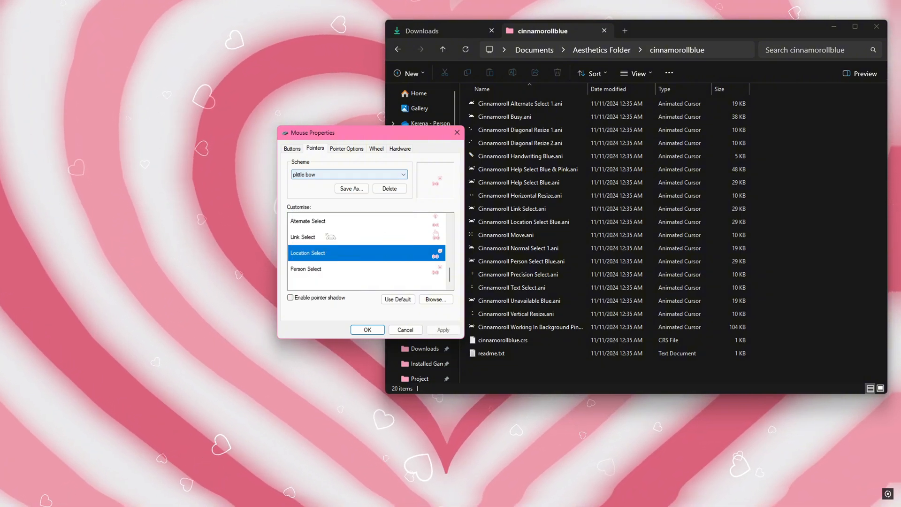
click(348, 175)
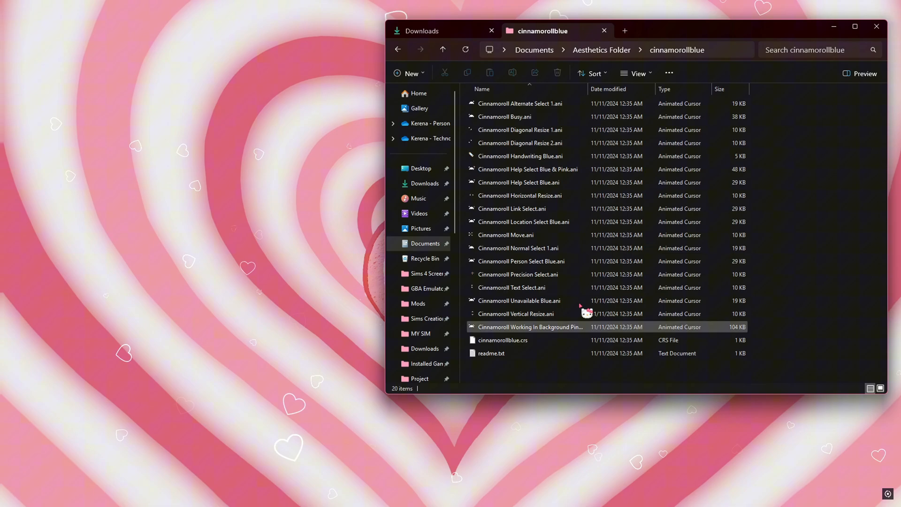
Open Windows Settings and scroll down the Bluetooth & devices Mouse page
click(516, 313)
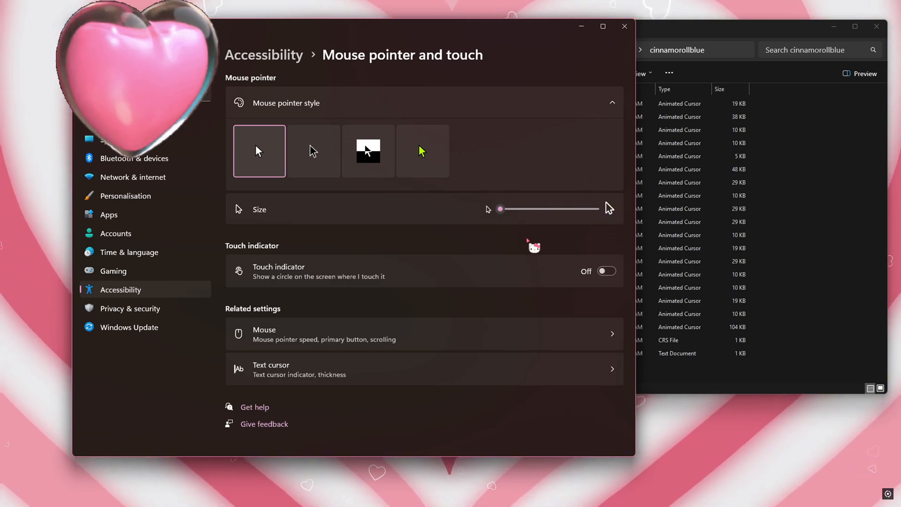
mouse_move(515, 218)
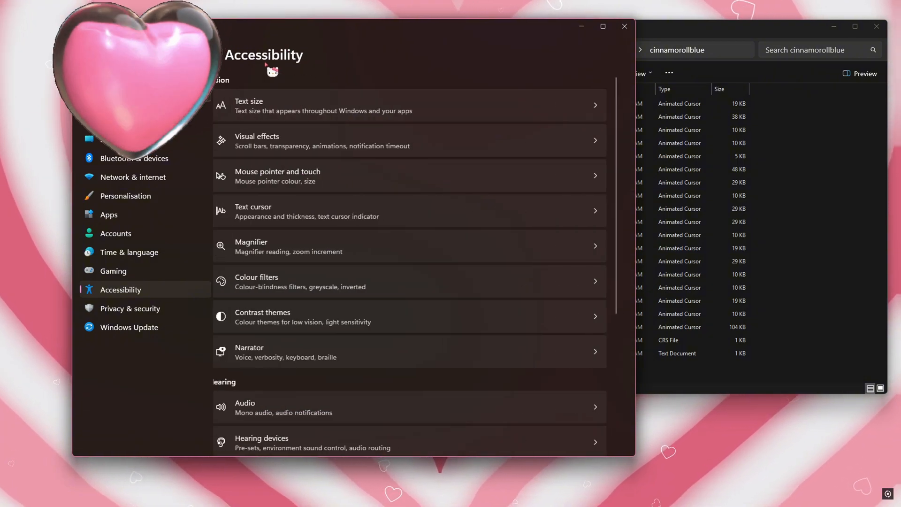
scroll(down, 3)
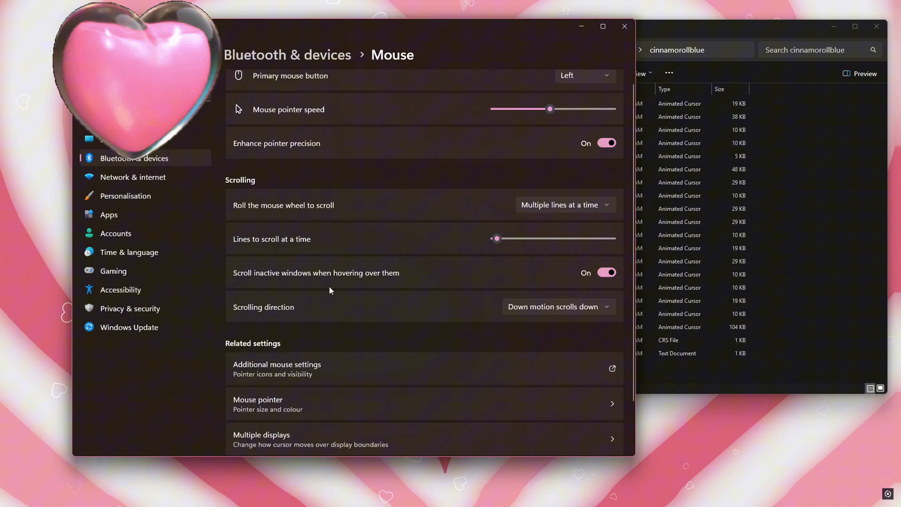
Open Additional mouse settings and select the Hello Kitty Mouse pointer scheme
click(276, 368)
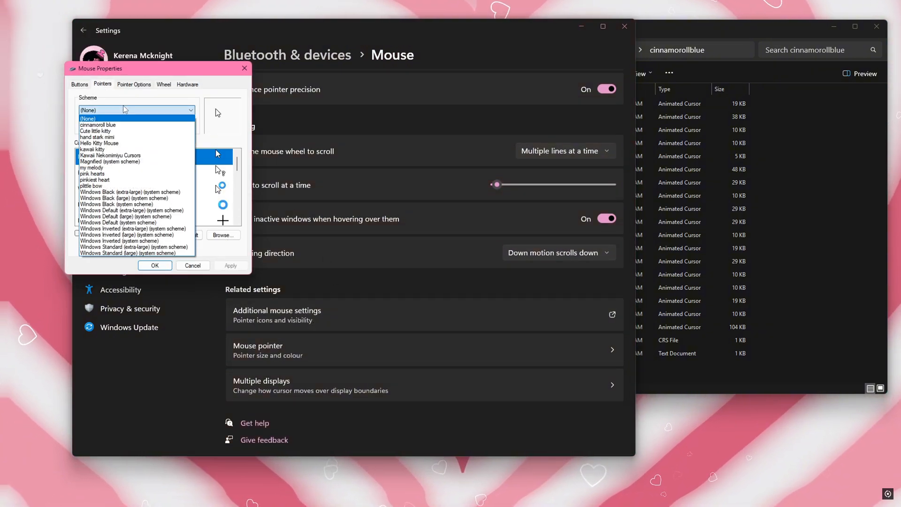
click(99, 143)
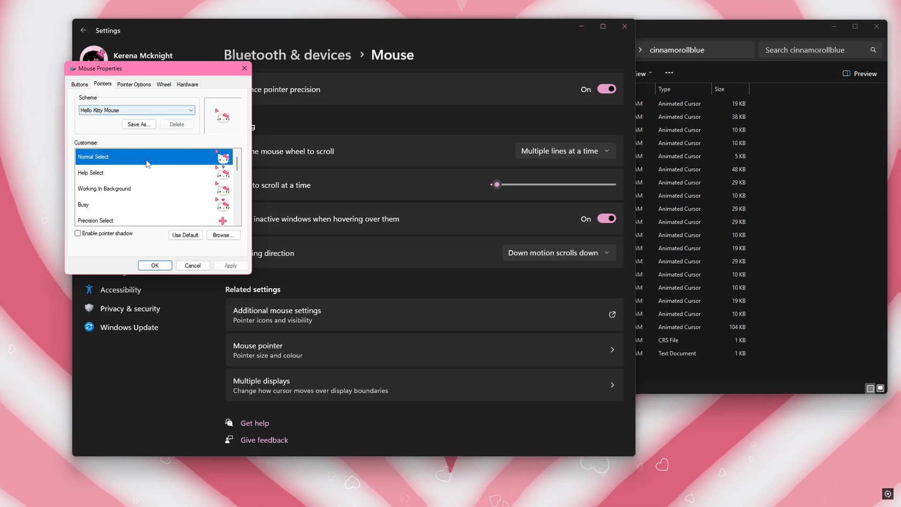
mouse_move(434, 350)
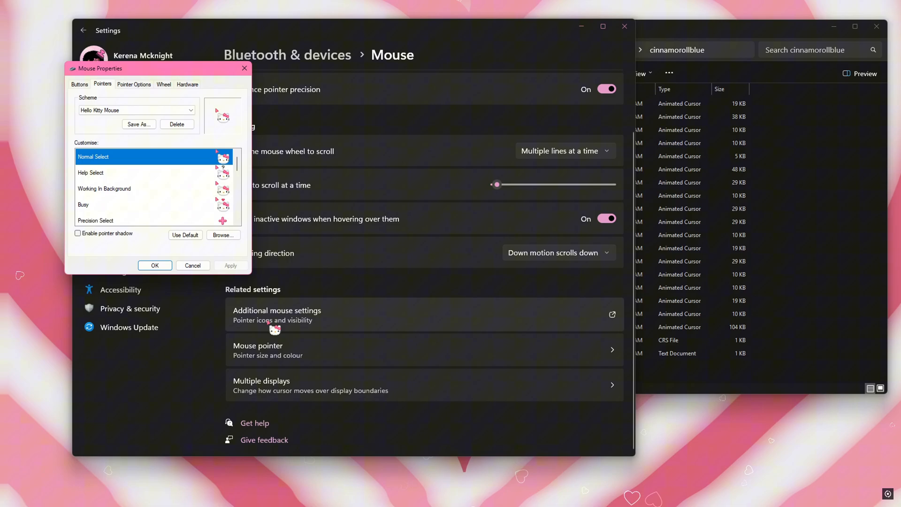
mouse_move(261, 79)
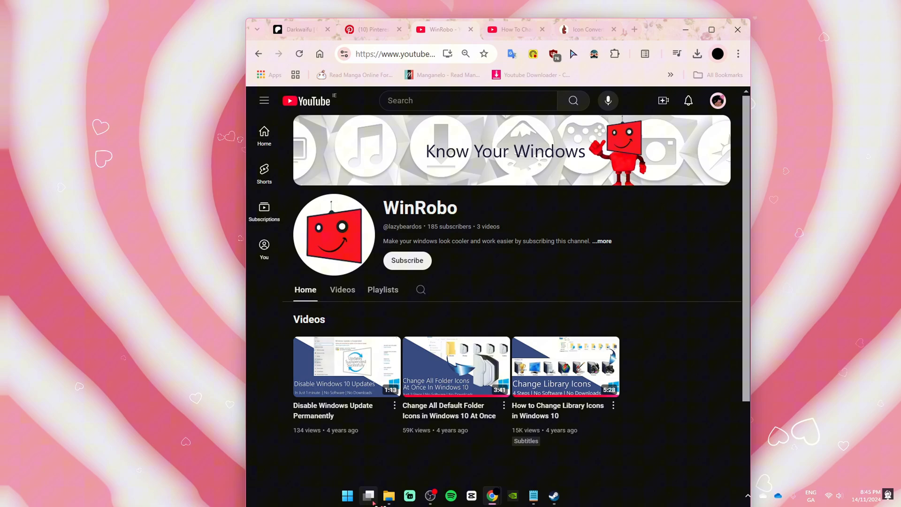
Open File Explorer on the Seagate D: Downloads folder beside the WinRobo channel page
click(388, 495)
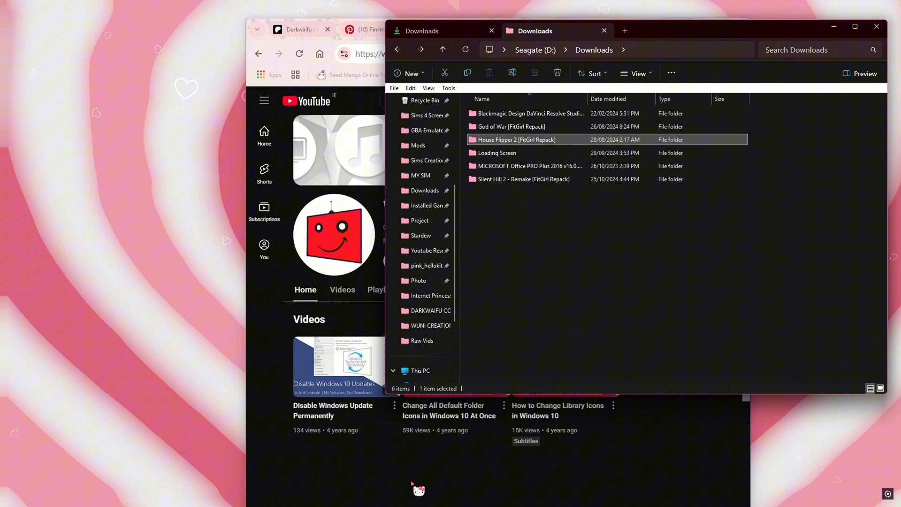
mouse_move(417, 400)
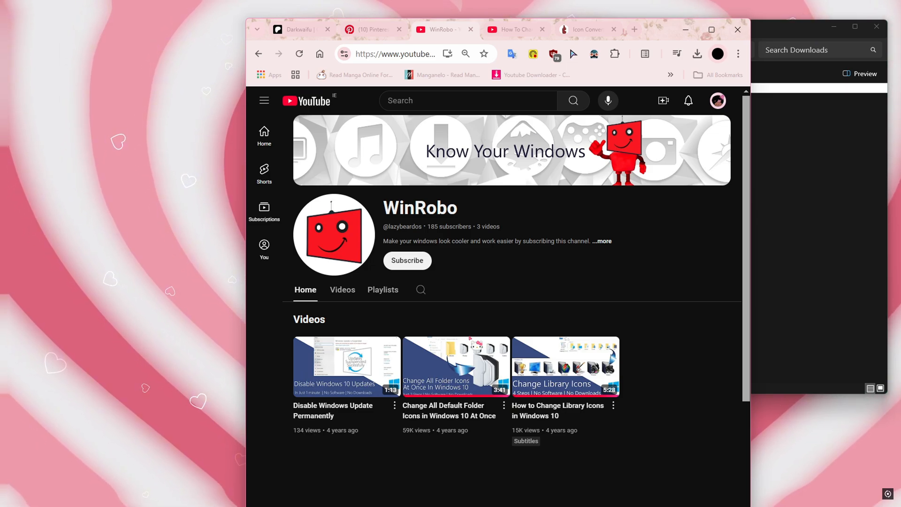
mouse_move(456, 366)
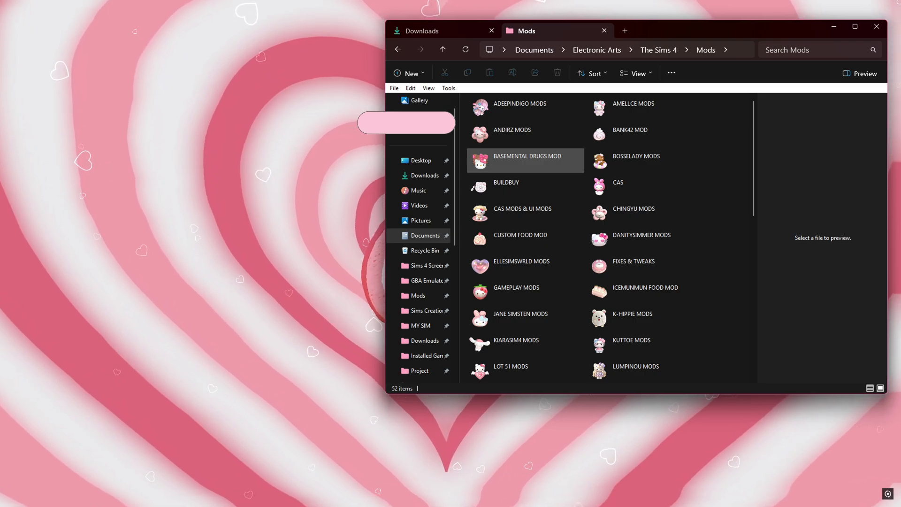
Browse the Sanrio-style custom folder icons in The Sims 4 Mods folder
click(643, 160)
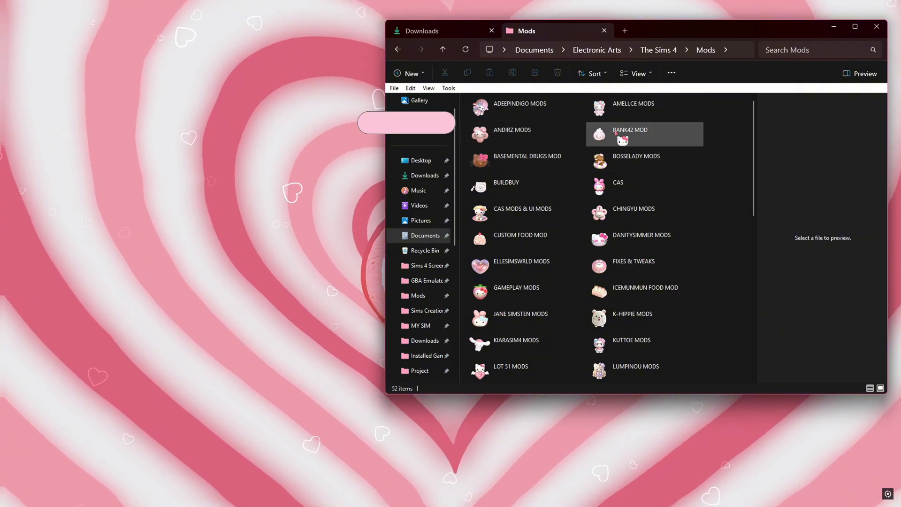
scroll(down, 3)
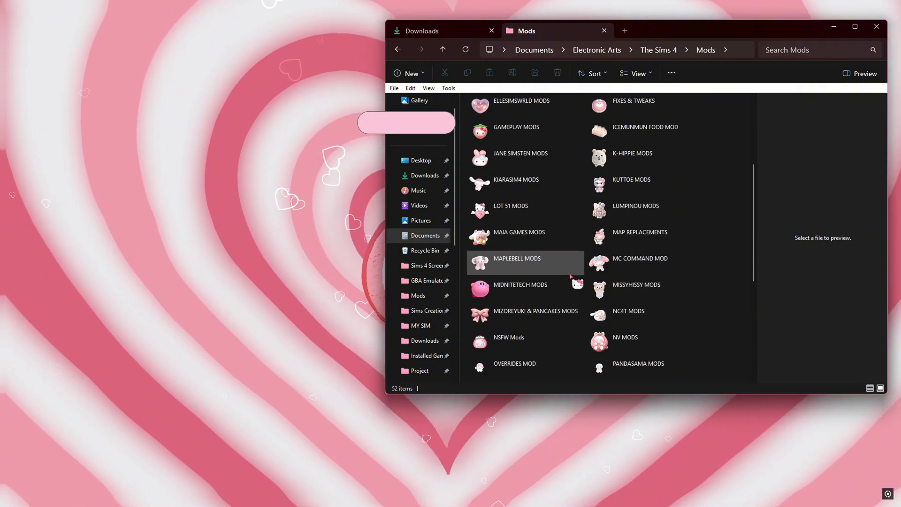
scroll(up, 3)
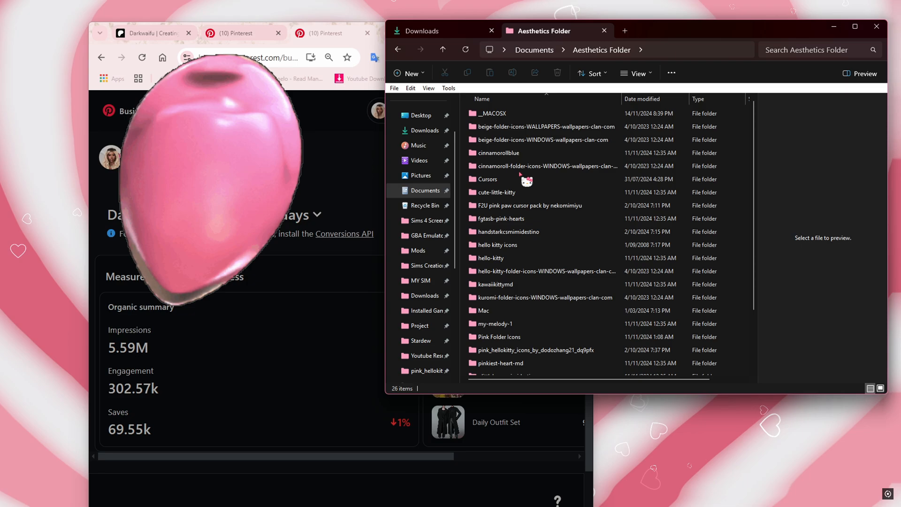
Create a folder named 'Cute Folder Icons' in Aesthetics Folder and open it
click(408, 73)
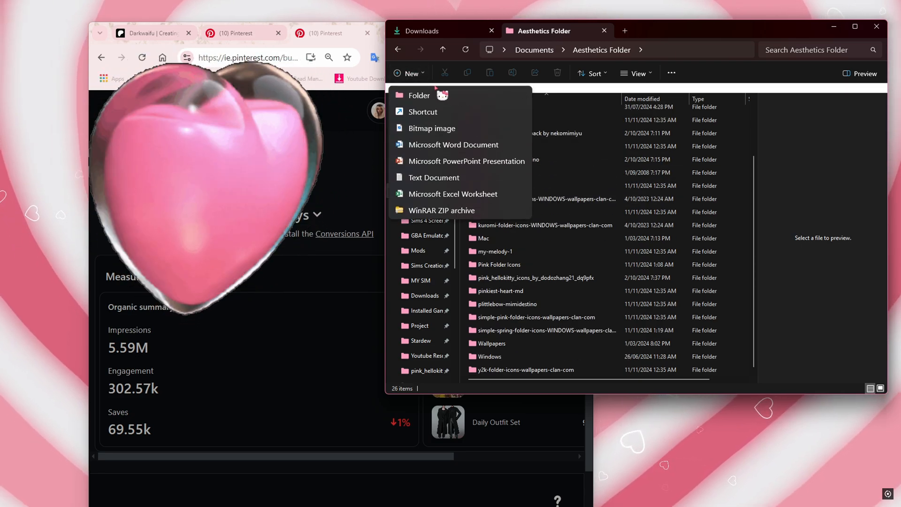
click(419, 95)
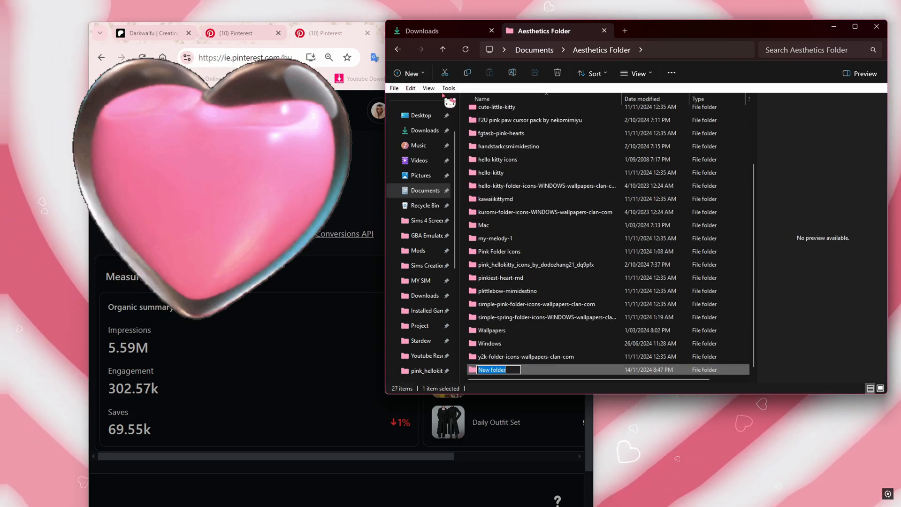
text(Cute)
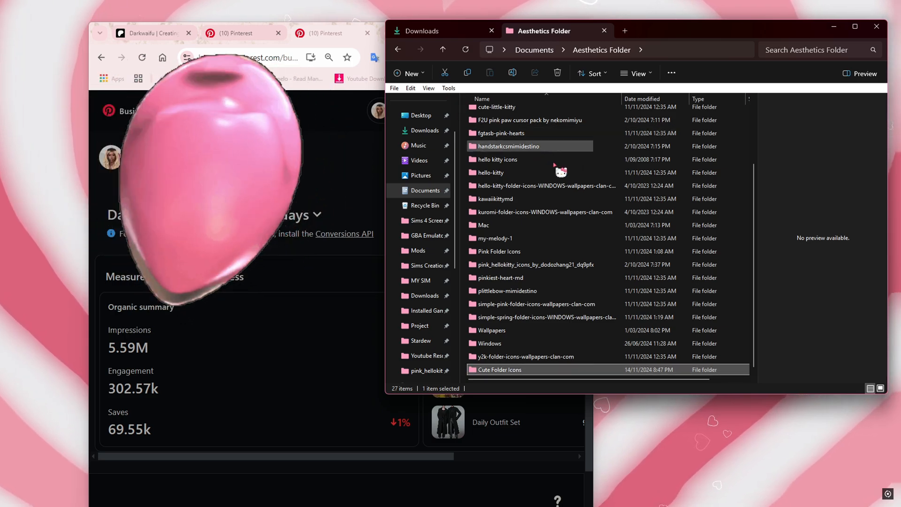
double_click(513, 369)
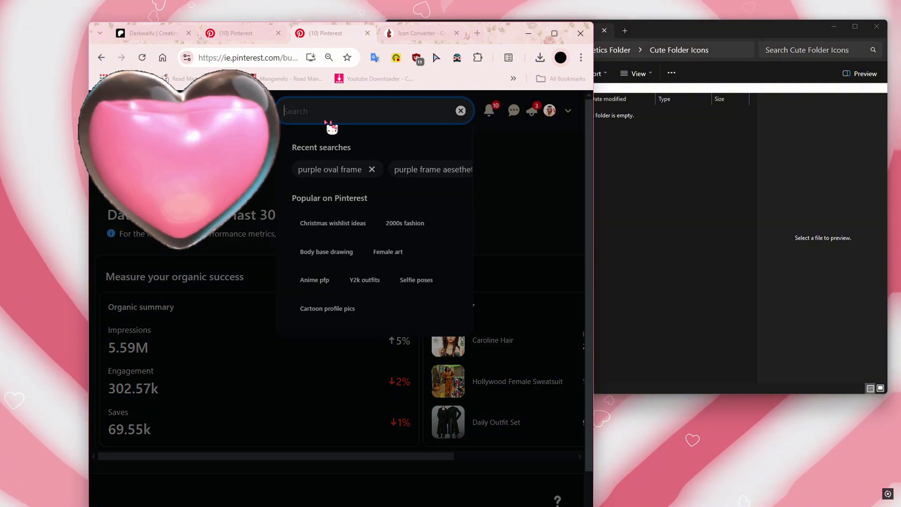
Search Pinterest for 'cute icons' and scroll through the resulting pins
text(cute ic)
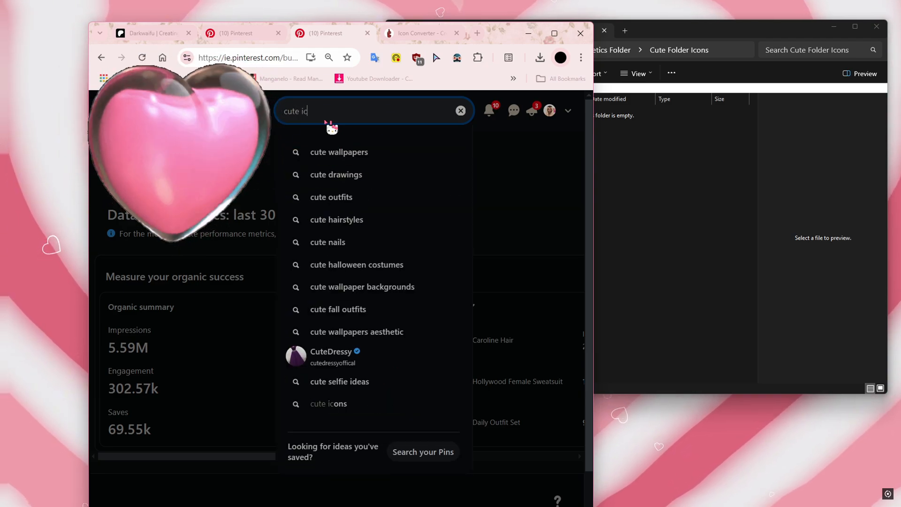
click(328, 404)
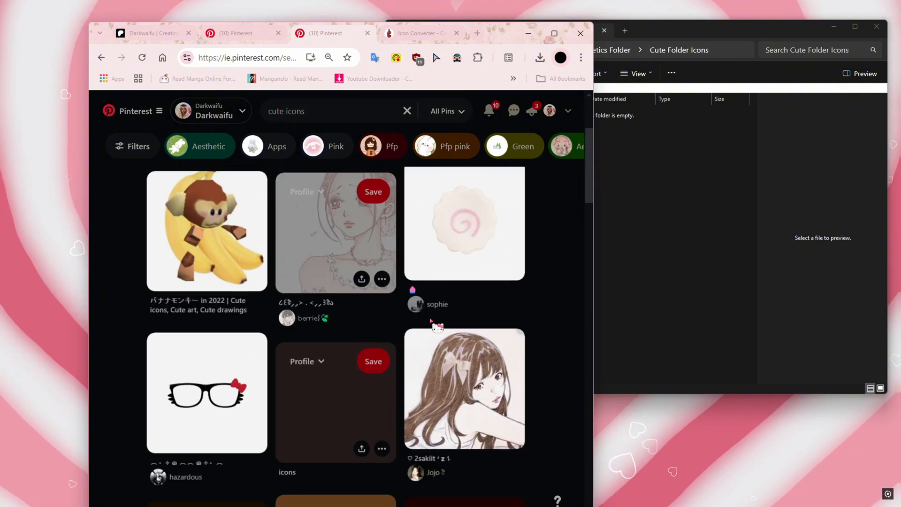
scroll(down, 3)
text(rem)
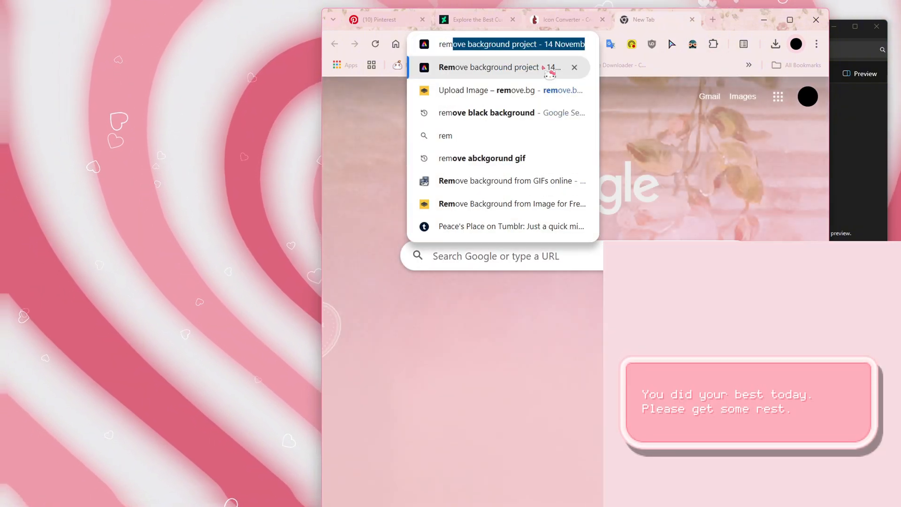
Reopen the Hello Kitty Remove background project in Adobe Express and maximize the browser
click(775, 44)
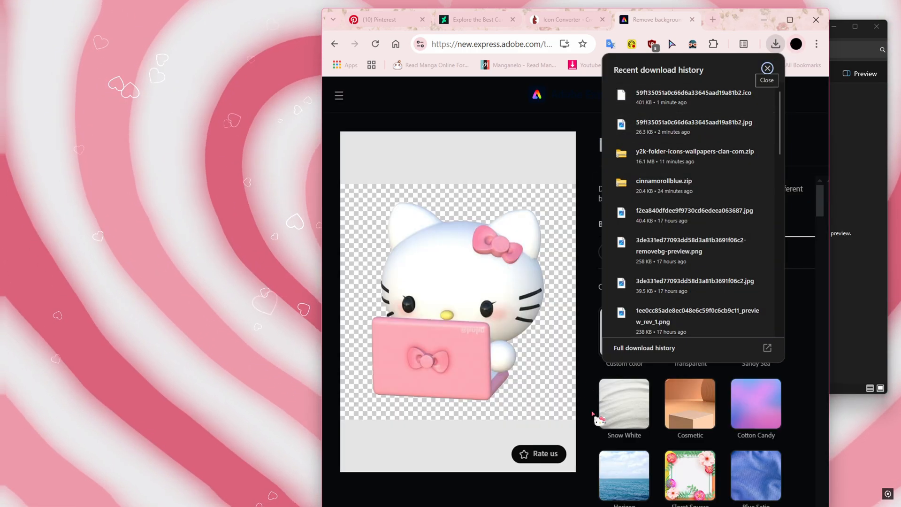
click(767, 68)
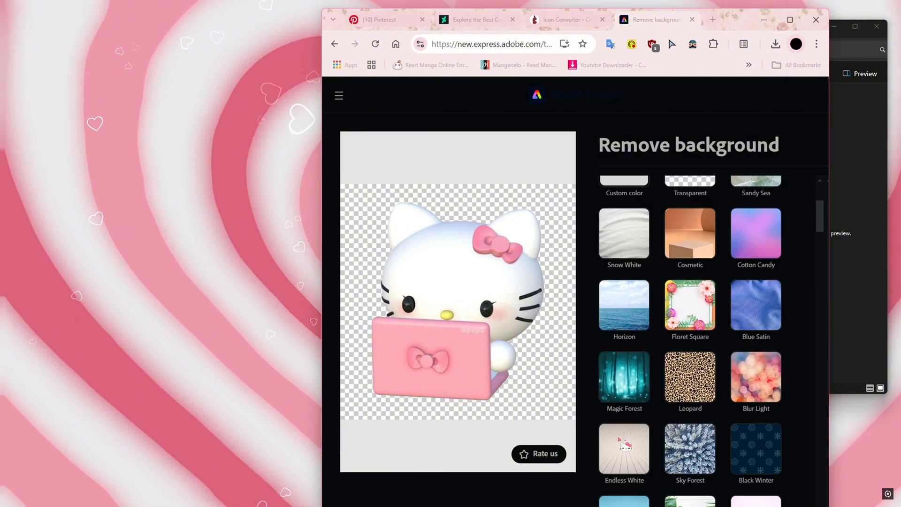
scroll(down, 3)
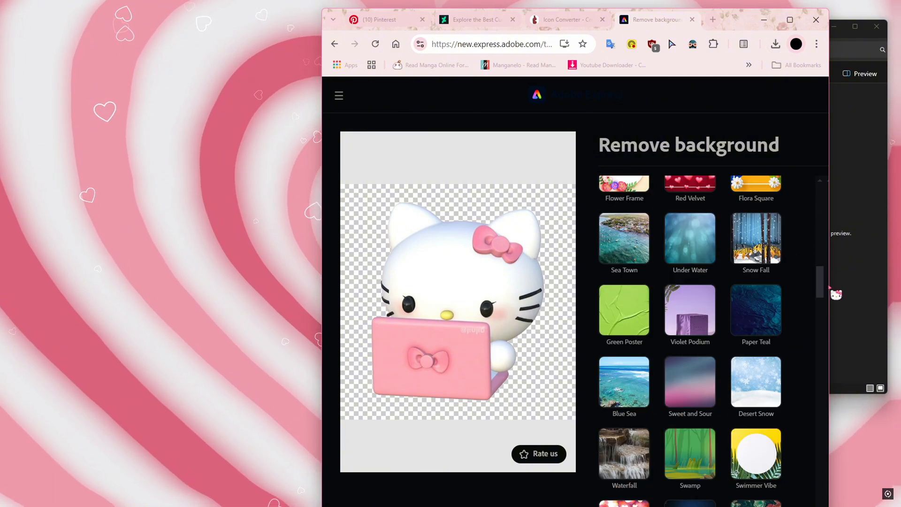
click(790, 18)
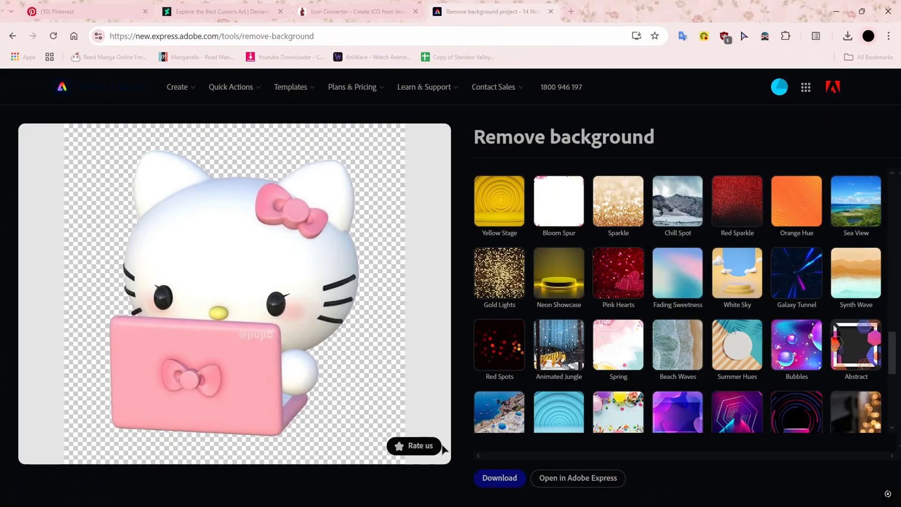
click(499, 478)
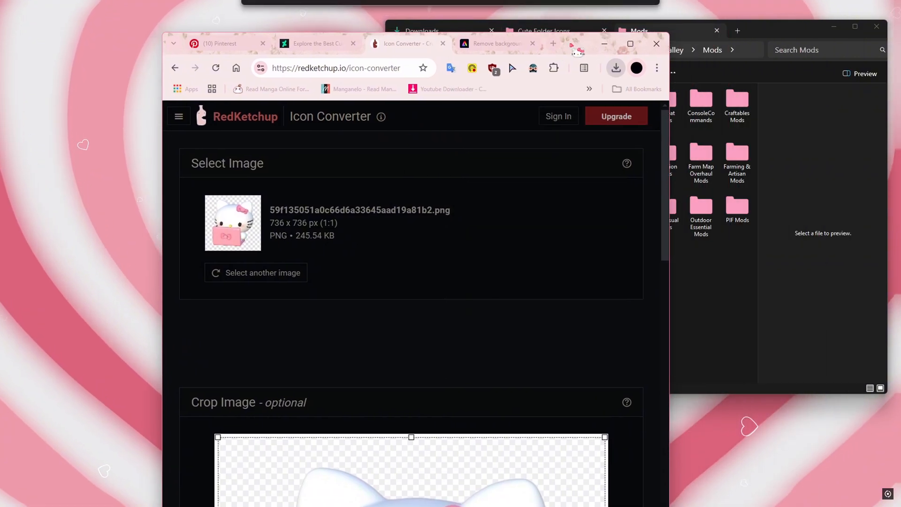
Preview the converted 8-entry Hello Kitty icon and download the .ico file
scroll(down, 3)
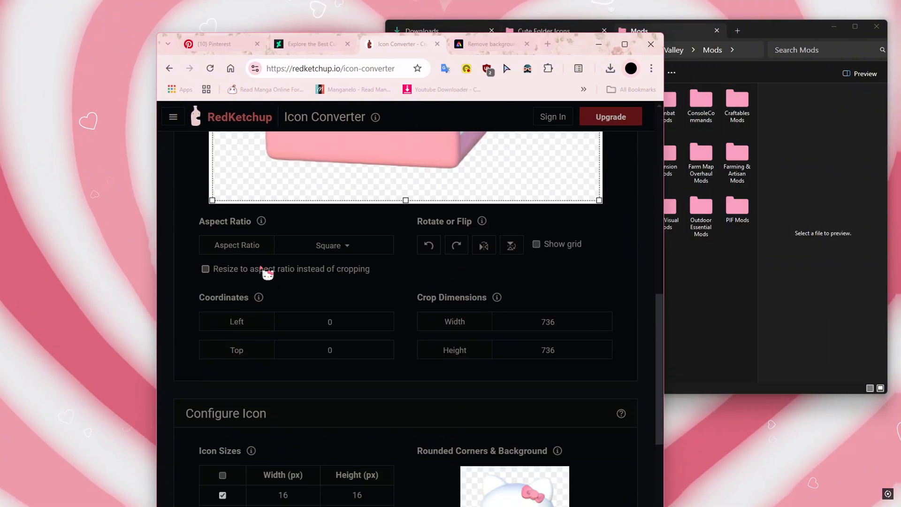
click(332, 246)
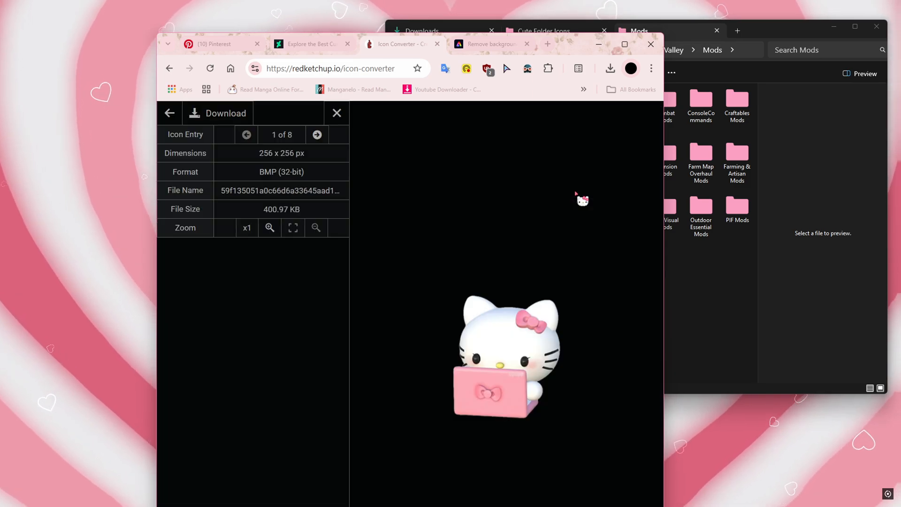
mouse_move(213, 126)
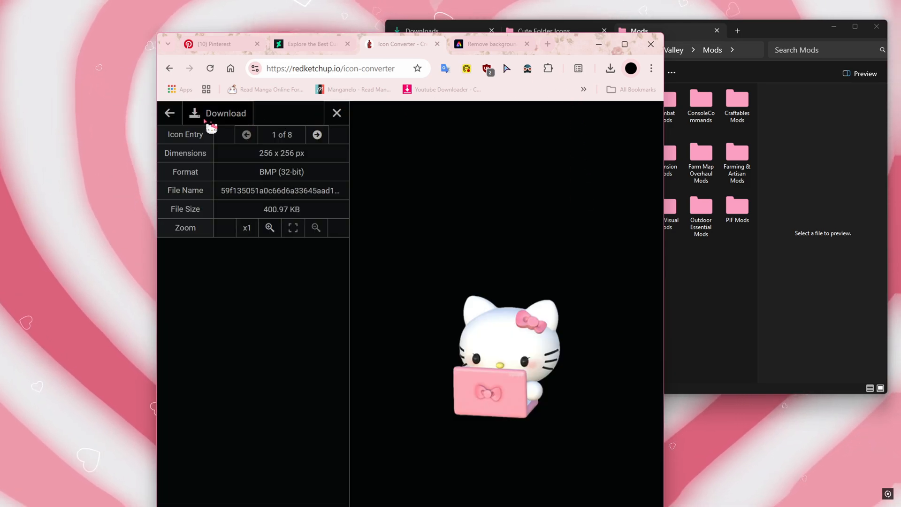
click(218, 113)
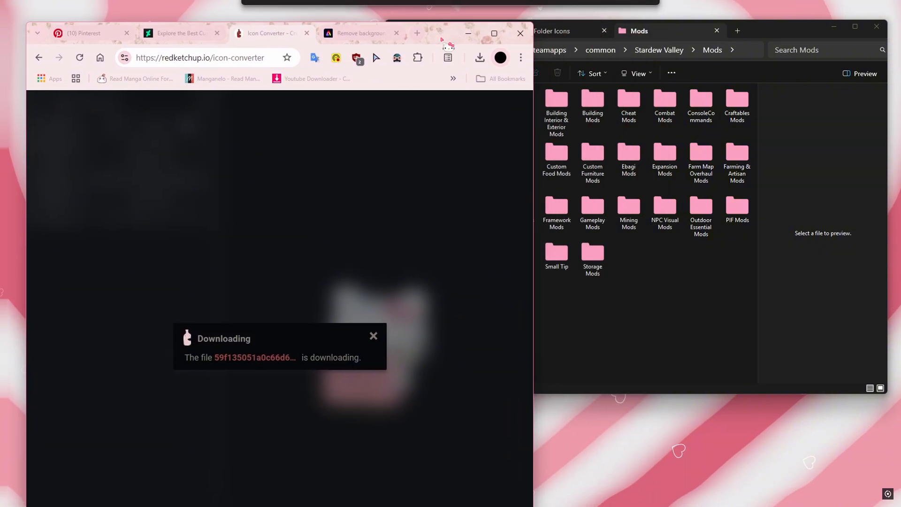
Confirm the Hello Kitty .ico is in Cute Folder Icons, then return to Stardew Valley Mods
click(543, 31)
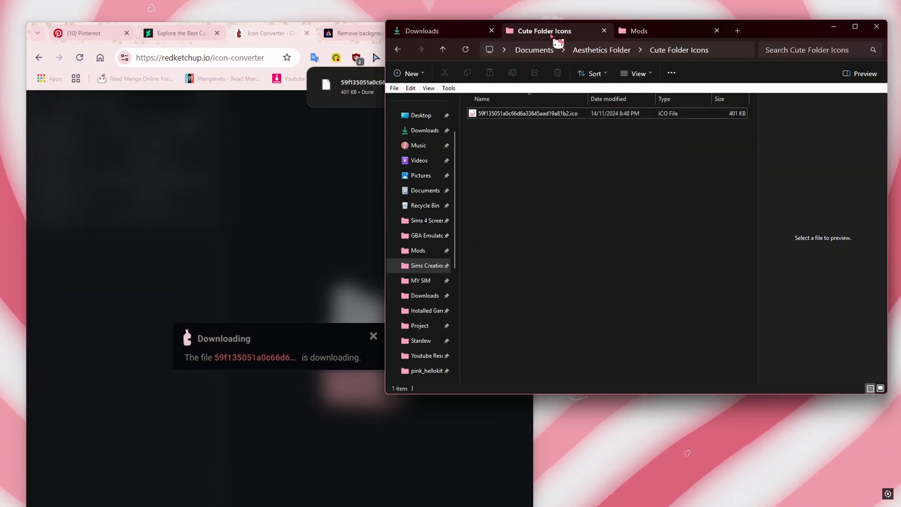
click(526, 113)
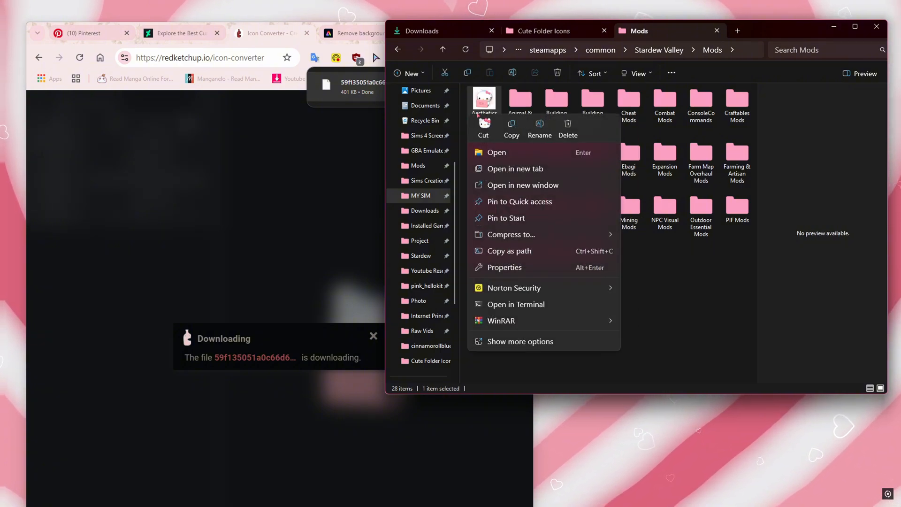
Set the Aesthetics Mods folder's icon to the Hello Kitty .ico file through Properties > Customise
click(520, 341)
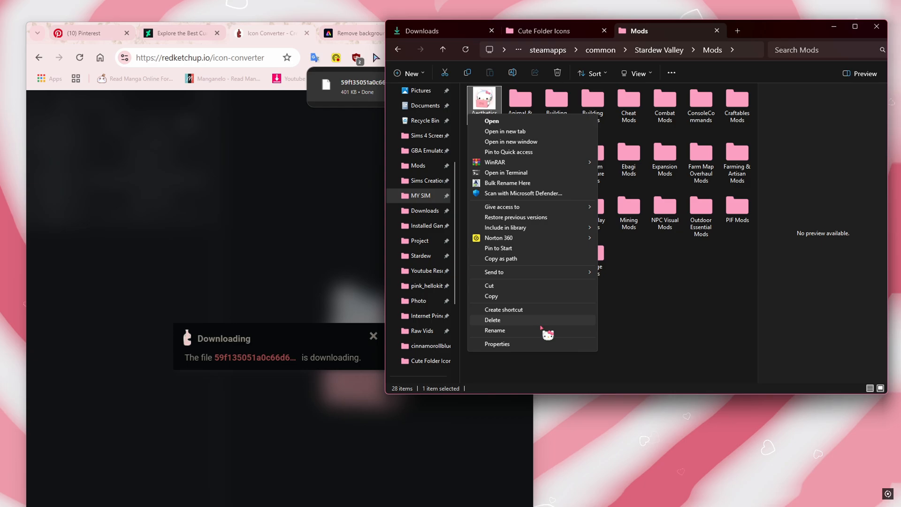
click(497, 343)
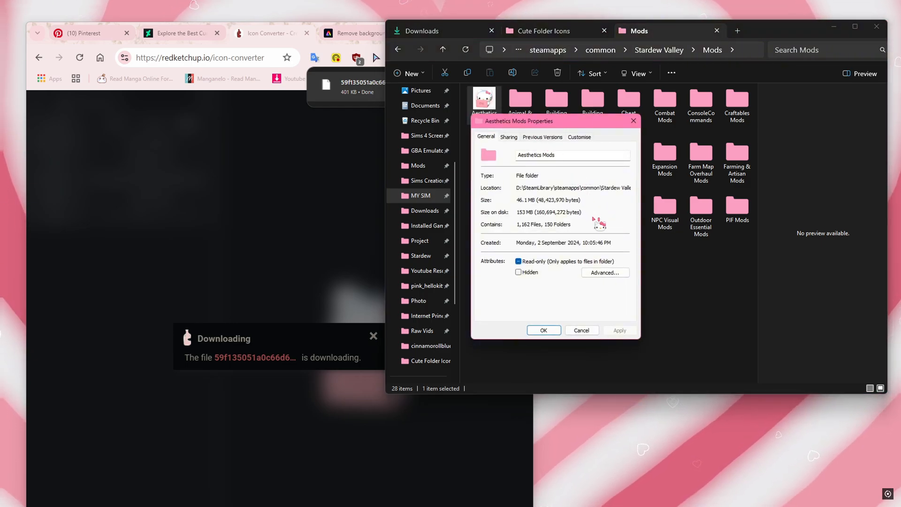
click(579, 137)
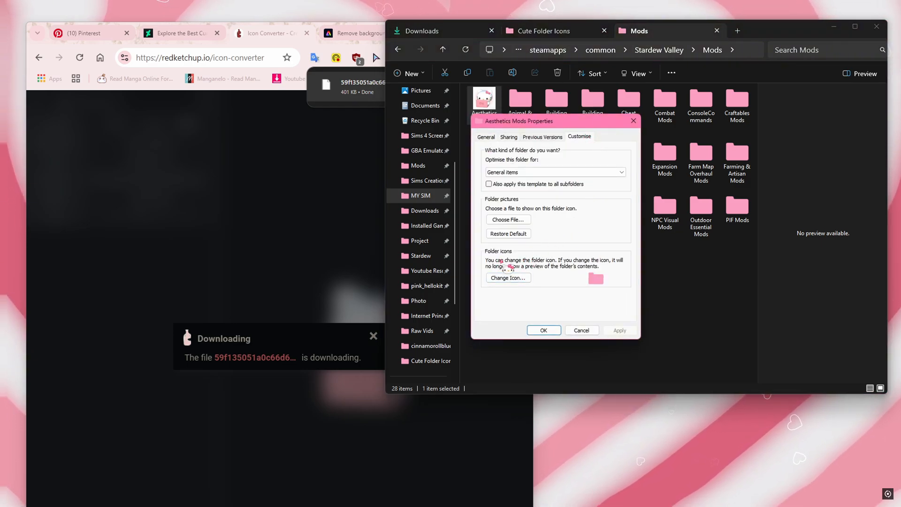
click(507, 278)
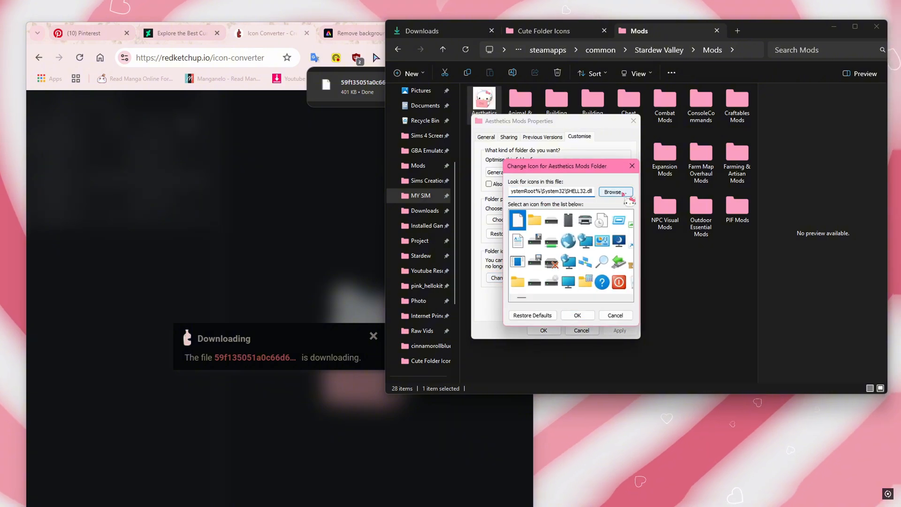
click(614, 192)
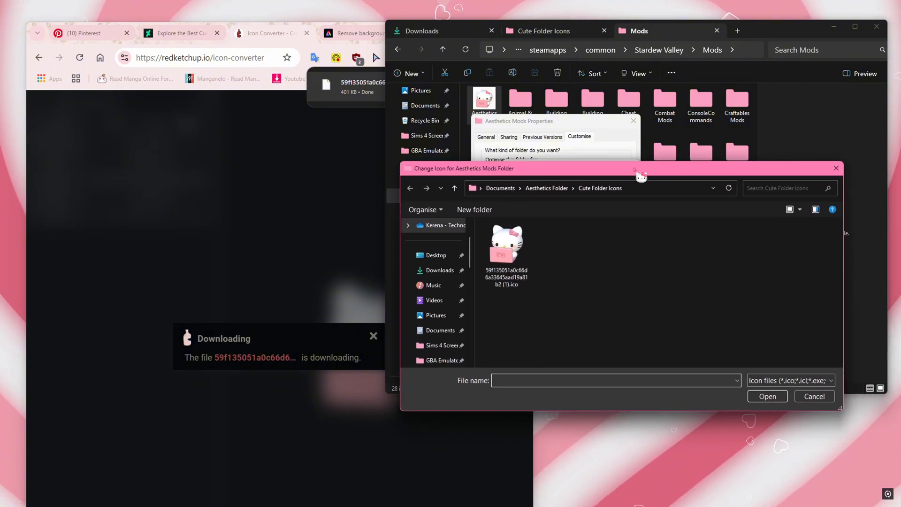
click(506, 241)
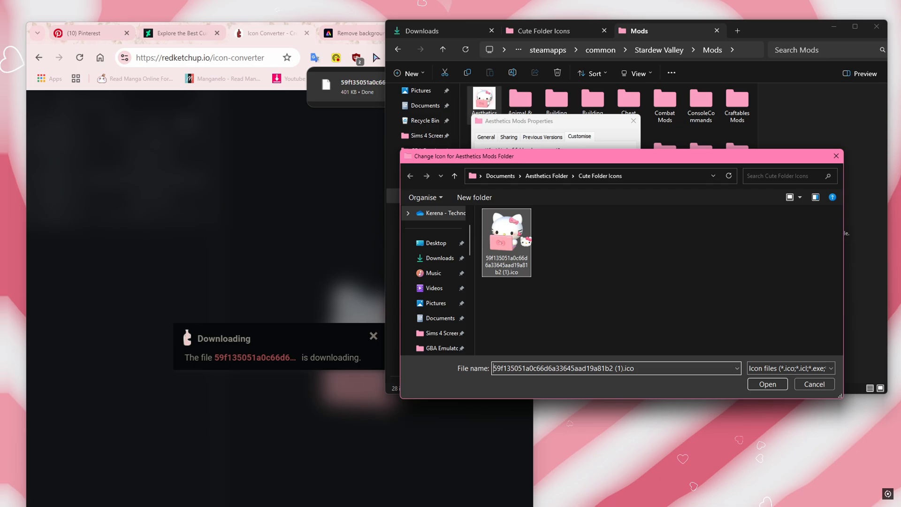
click(766, 383)
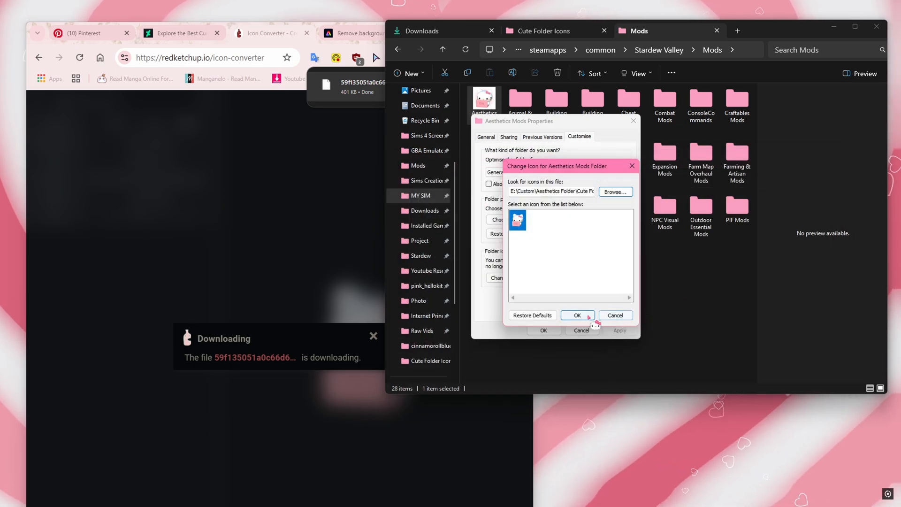
click(577, 315)
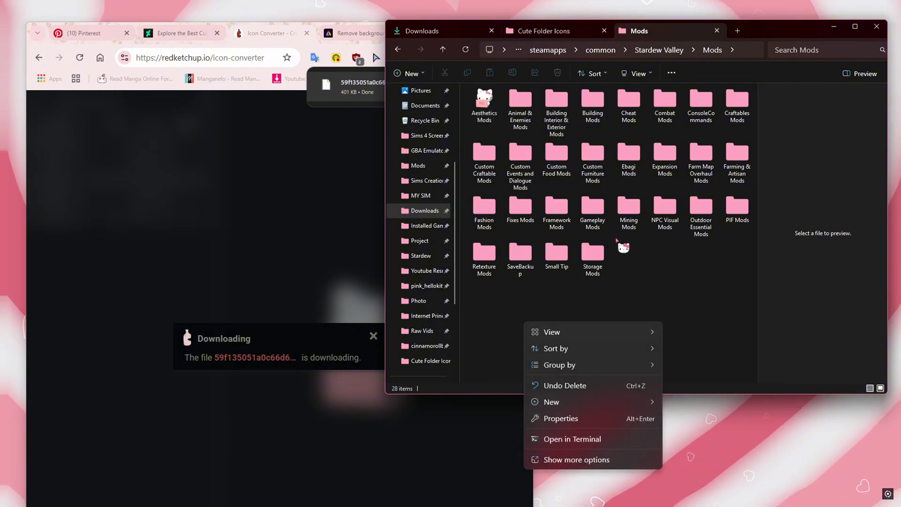
Switch the Mods view to extra large icons, then settle on large icons
click(551, 332)
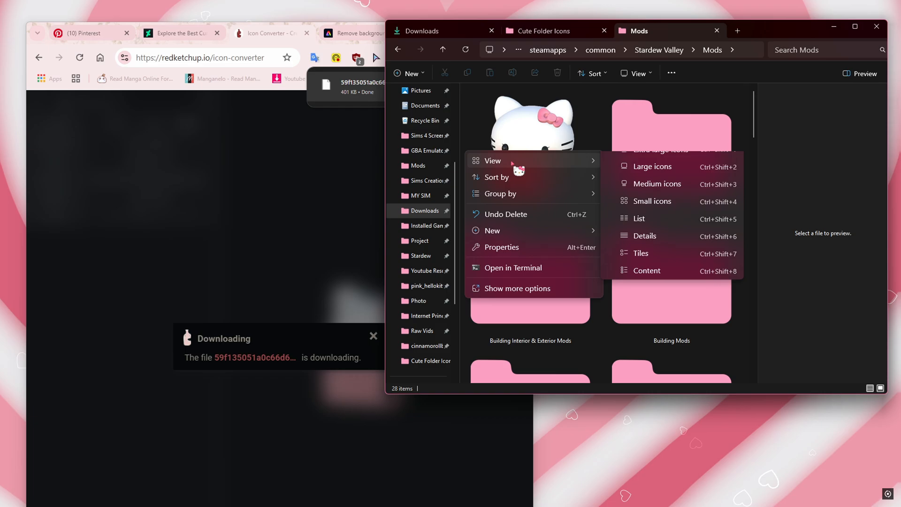
click(657, 183)
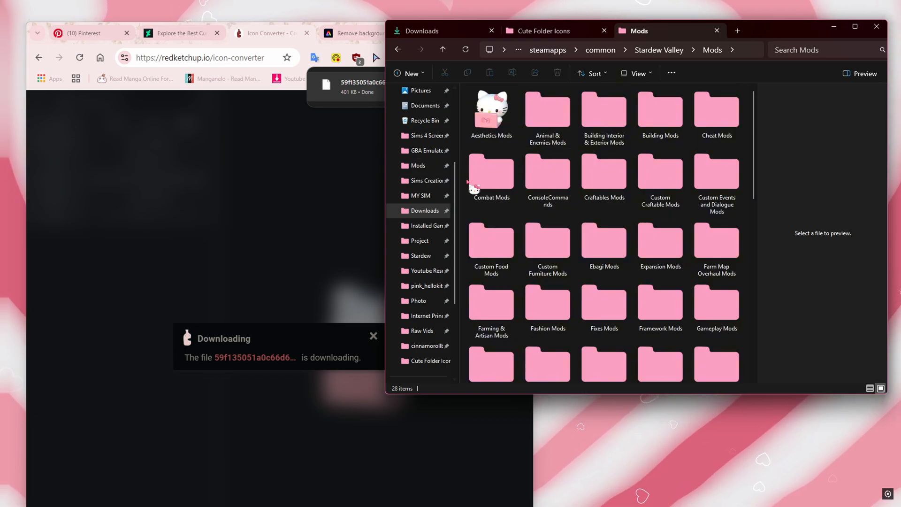